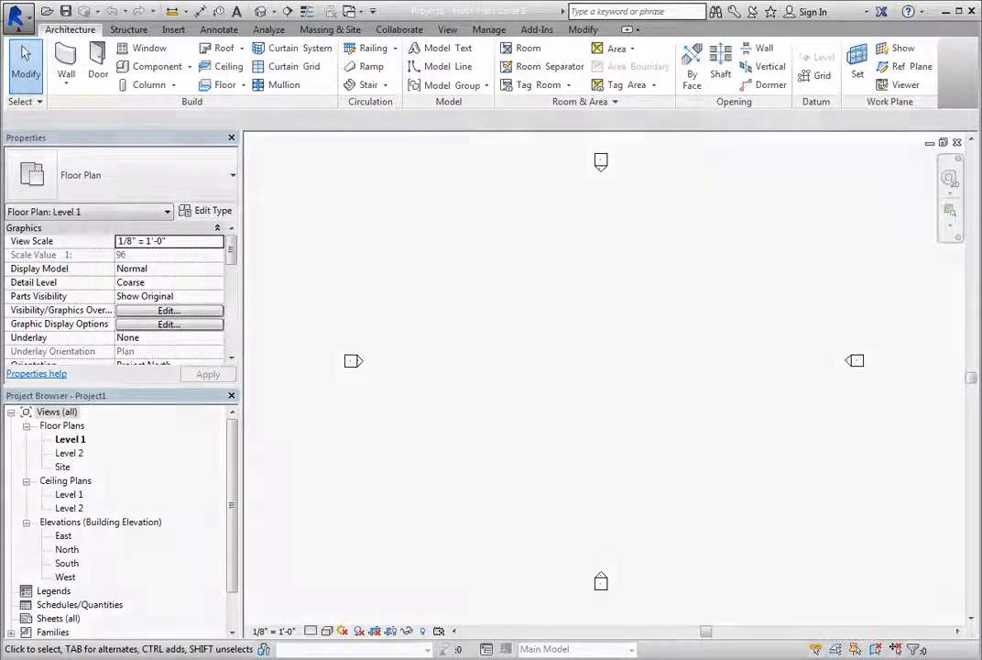
Show the Insert tools for linking external files above the Level 1 plan
click(173, 29)
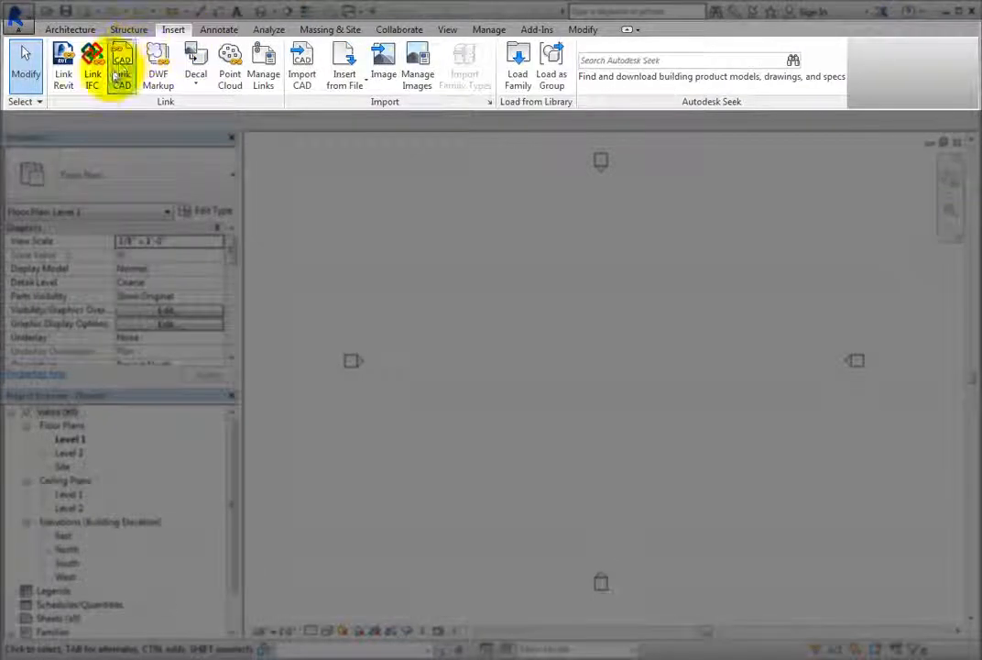
mouse_move(92, 64)
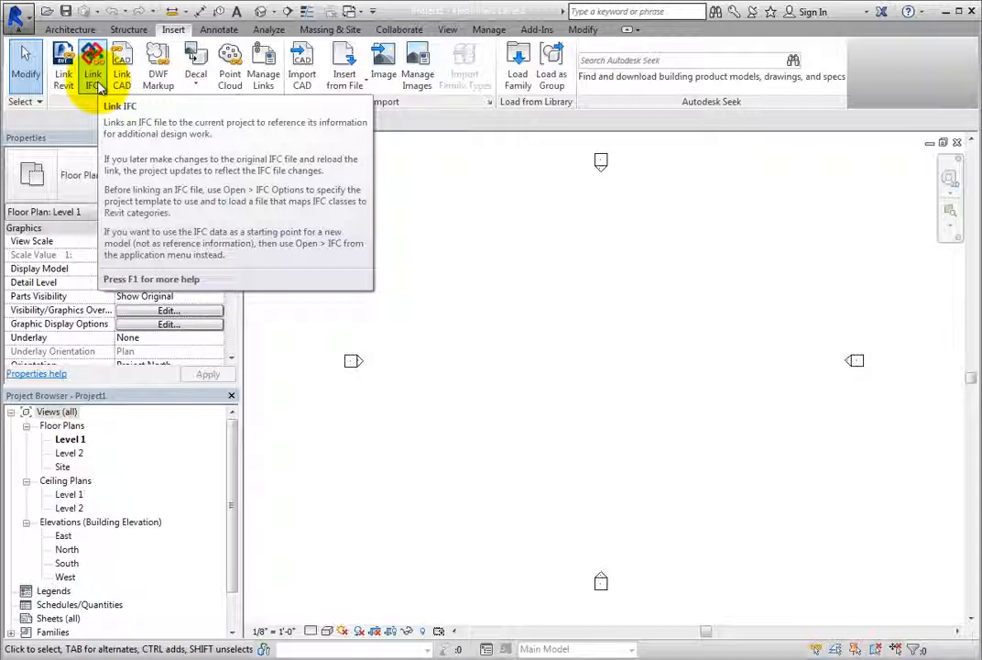
Start Link IFC and choose BuildingModel.ifc, keeping the IFC Files filter
click(92, 64)
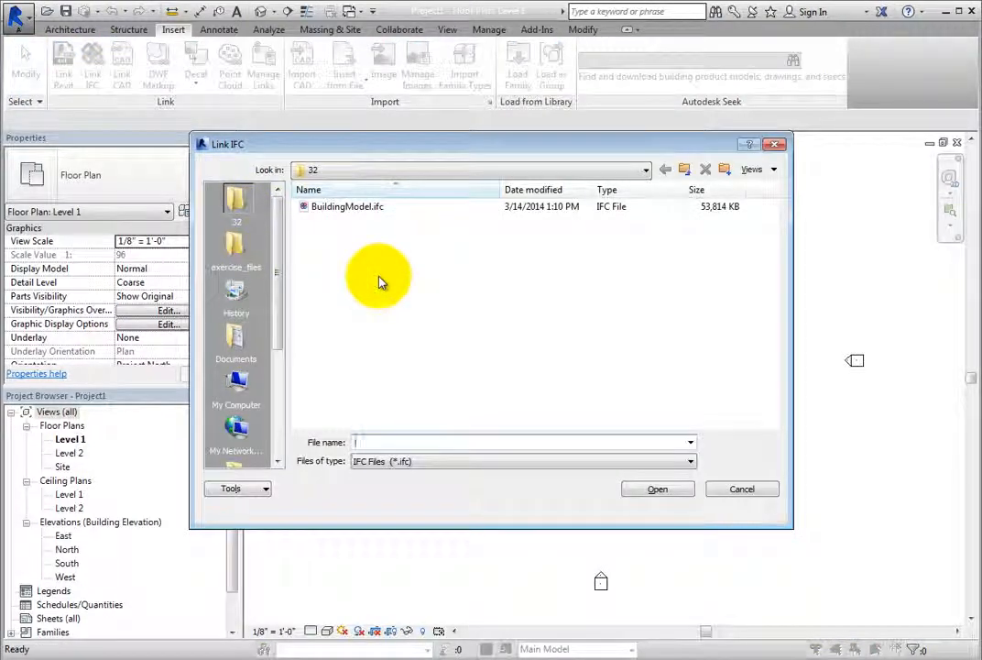
mouse_move(385, 290)
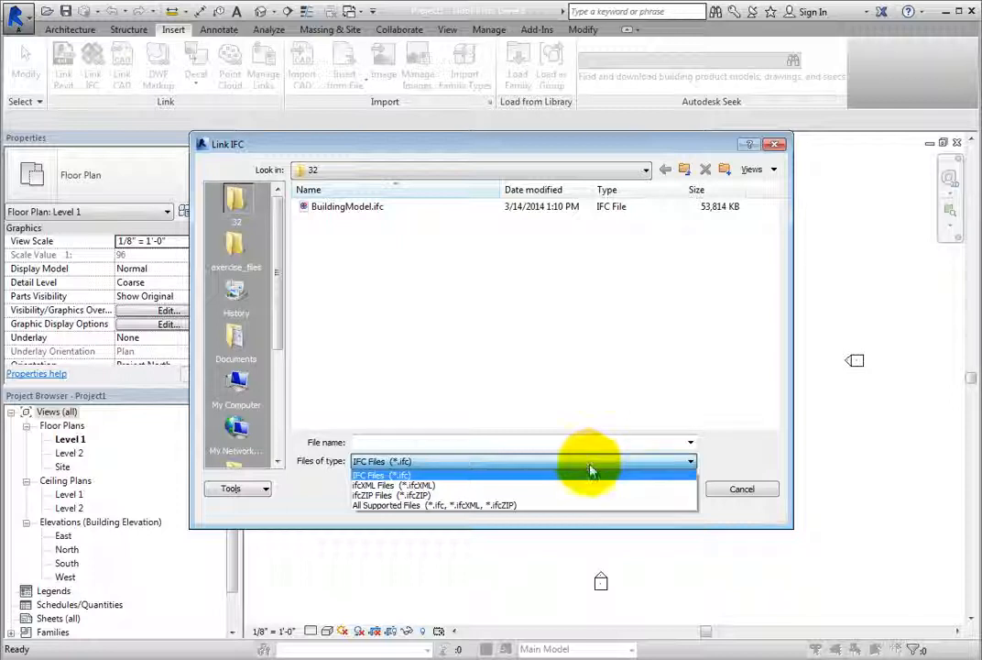
click(381, 462)
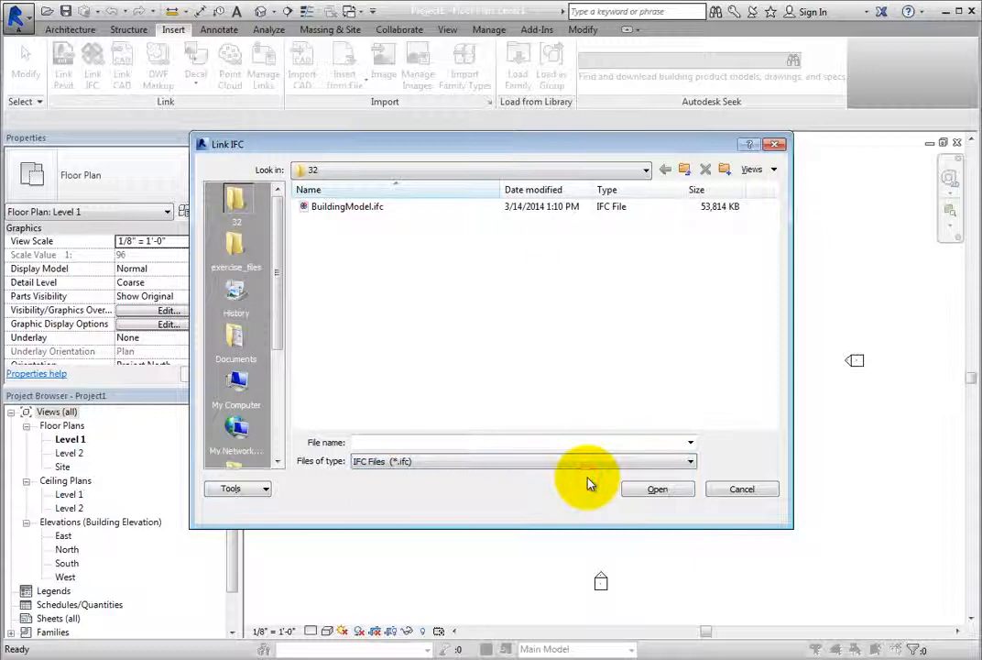
mouse_move(486, 358)
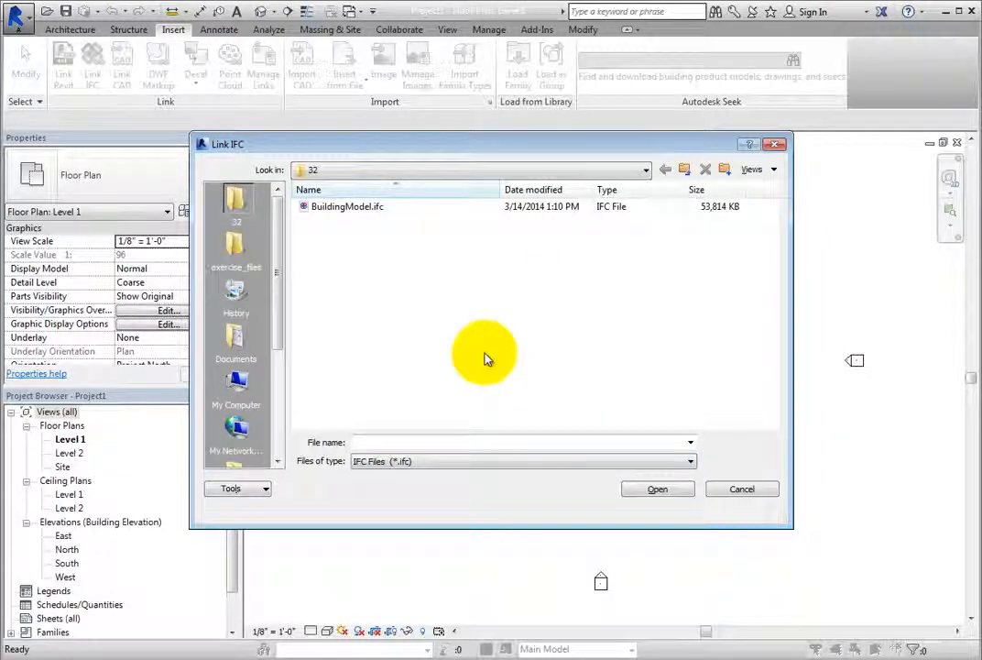
mouse_move(437, 308)
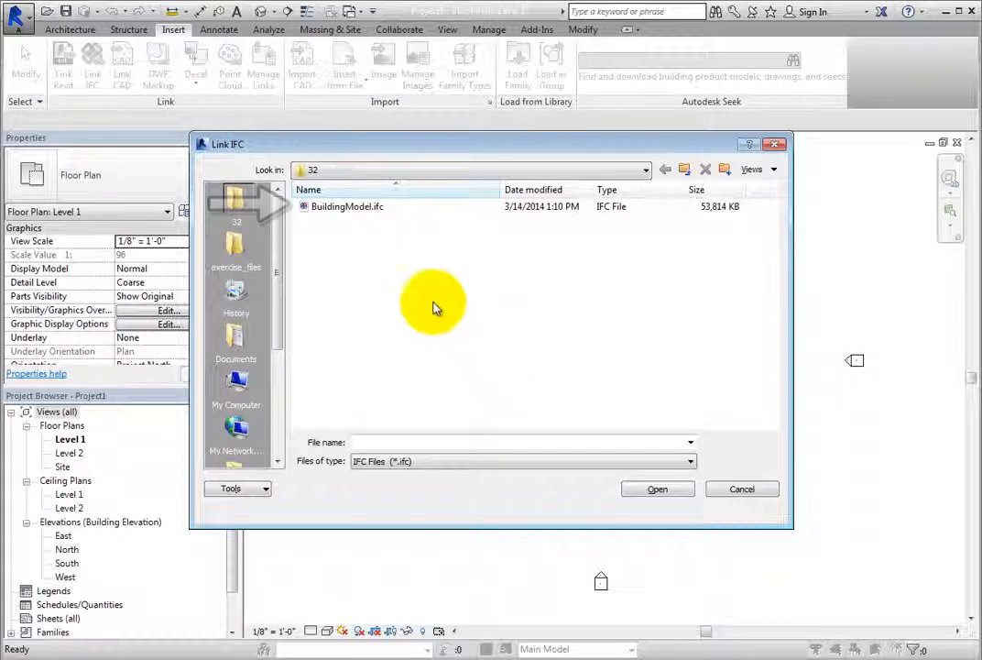
click(346, 205)
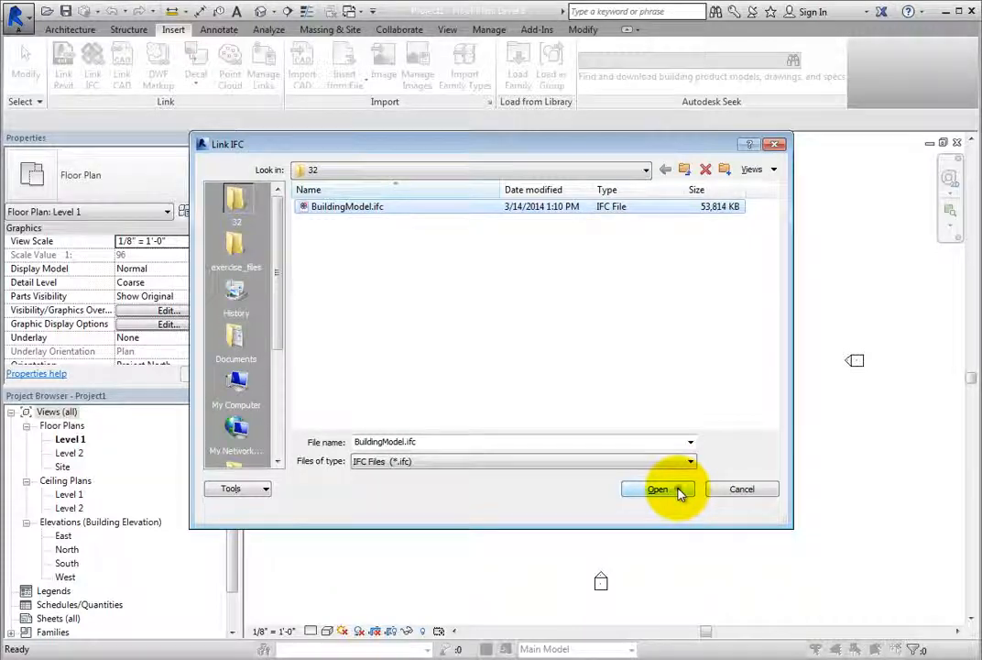
Link BuildingModel.ifc so the building appears in the Level 1 floor plan
click(659, 488)
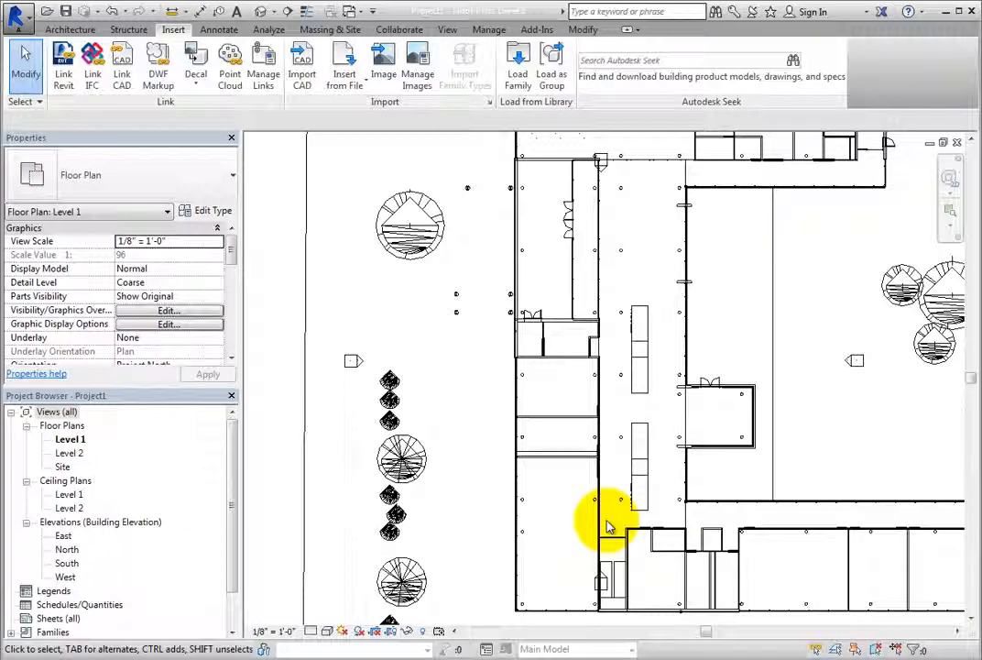
mouse_move(289, 529)
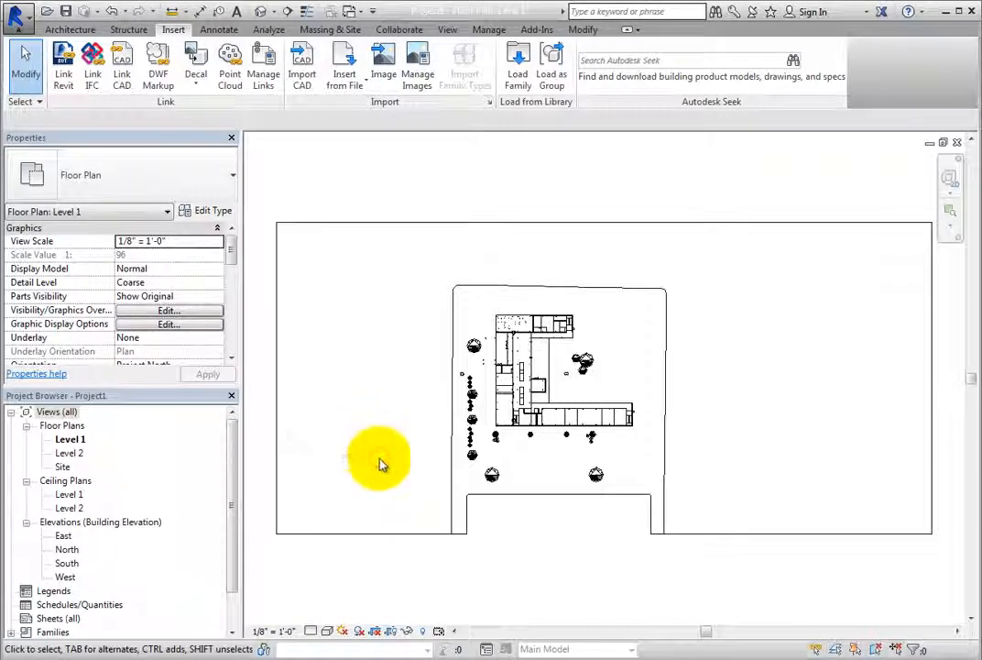
mouse_move(528, 554)
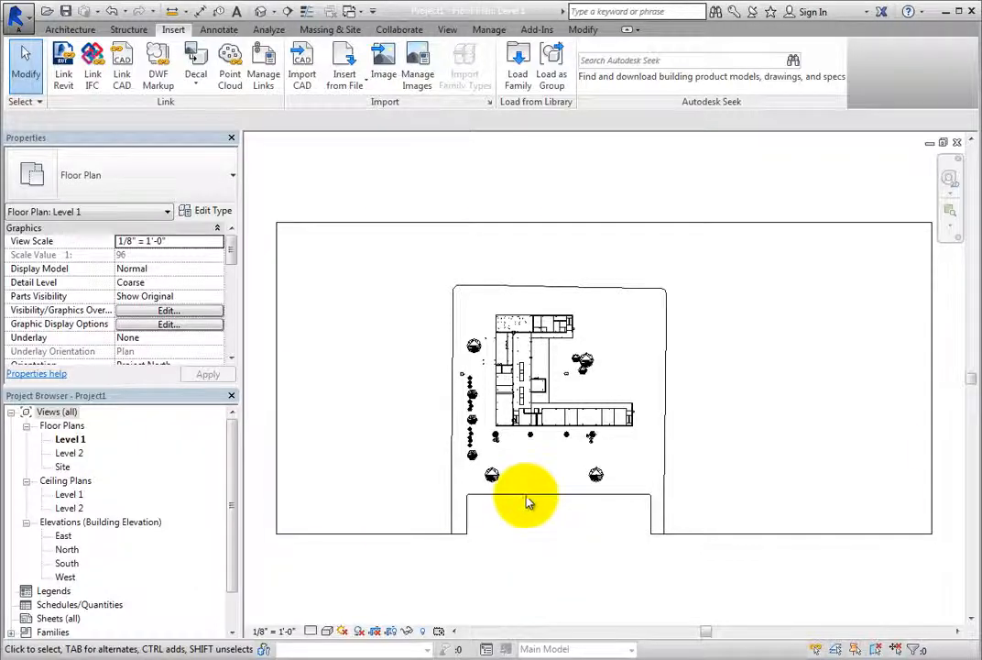
Select the linked BuildingModel.ifc model in the plan to see its instance properties
click(526, 495)
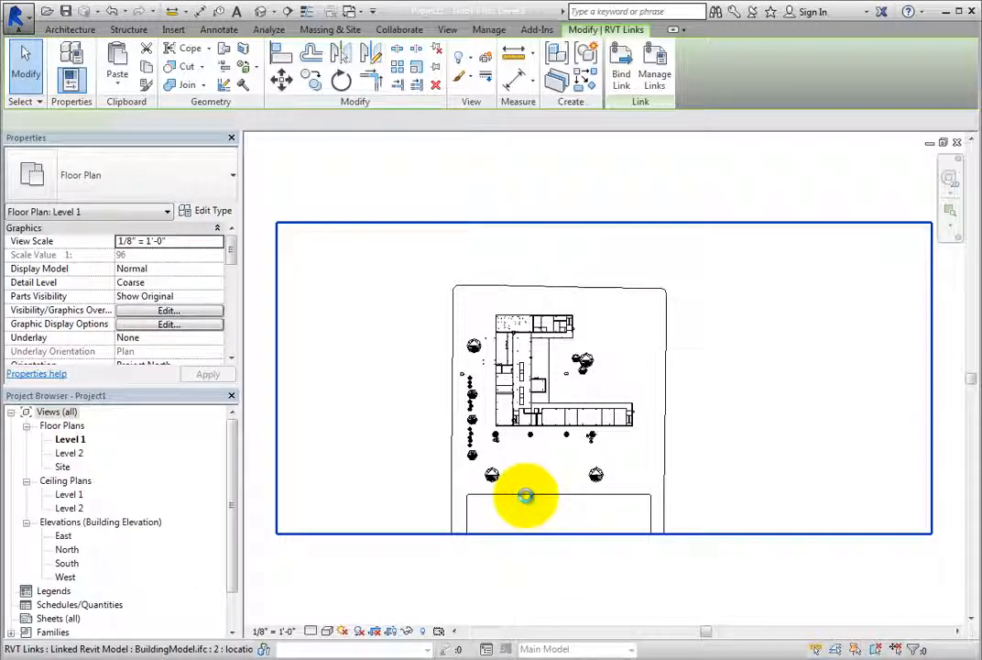
click(528, 495)
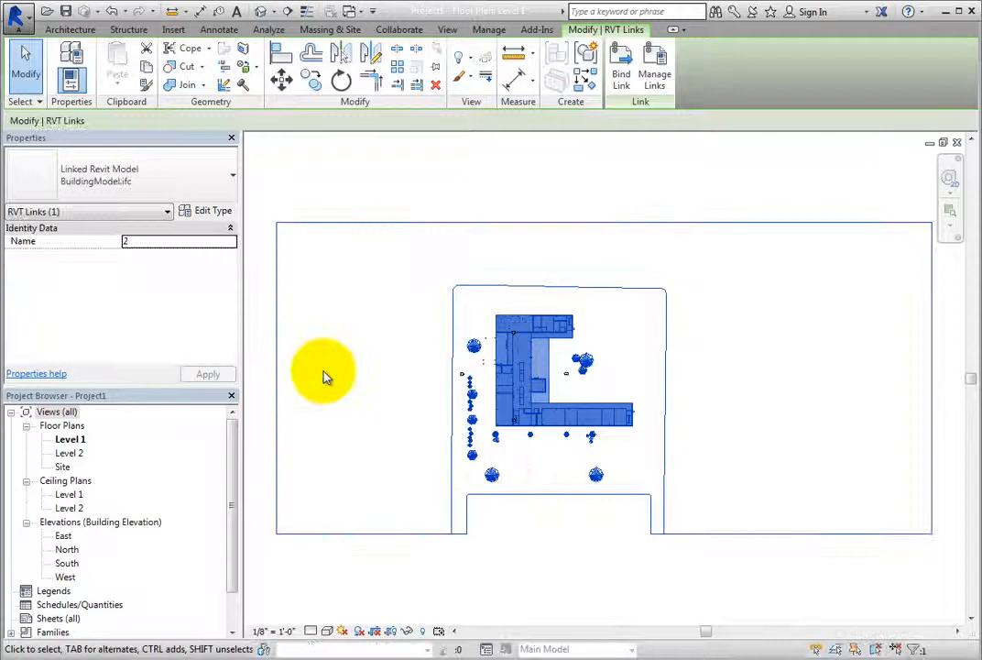
mouse_move(220, 330)
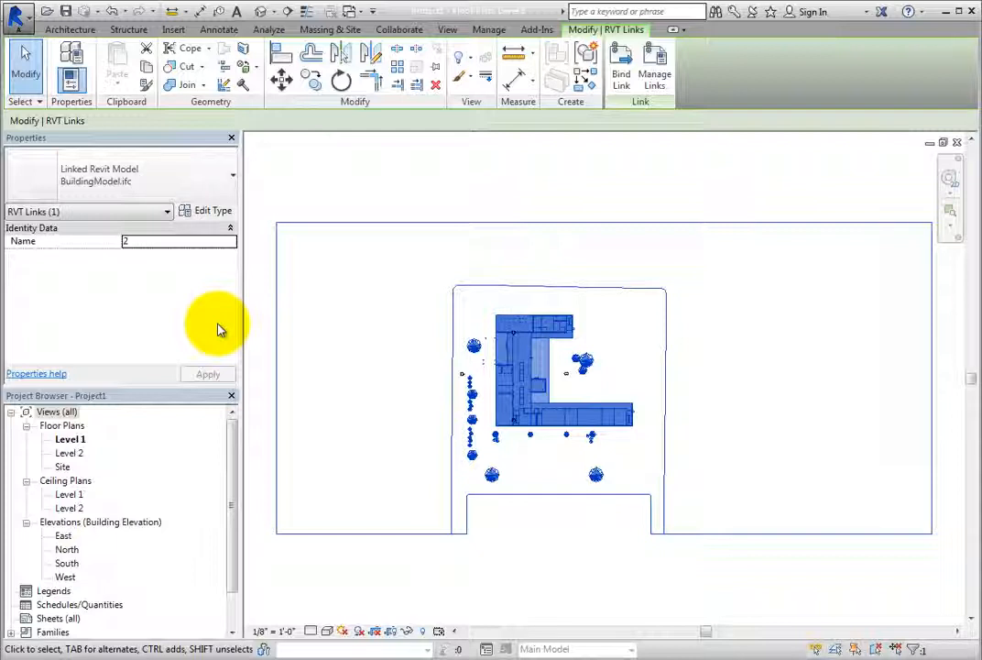
mouse_move(200, 290)
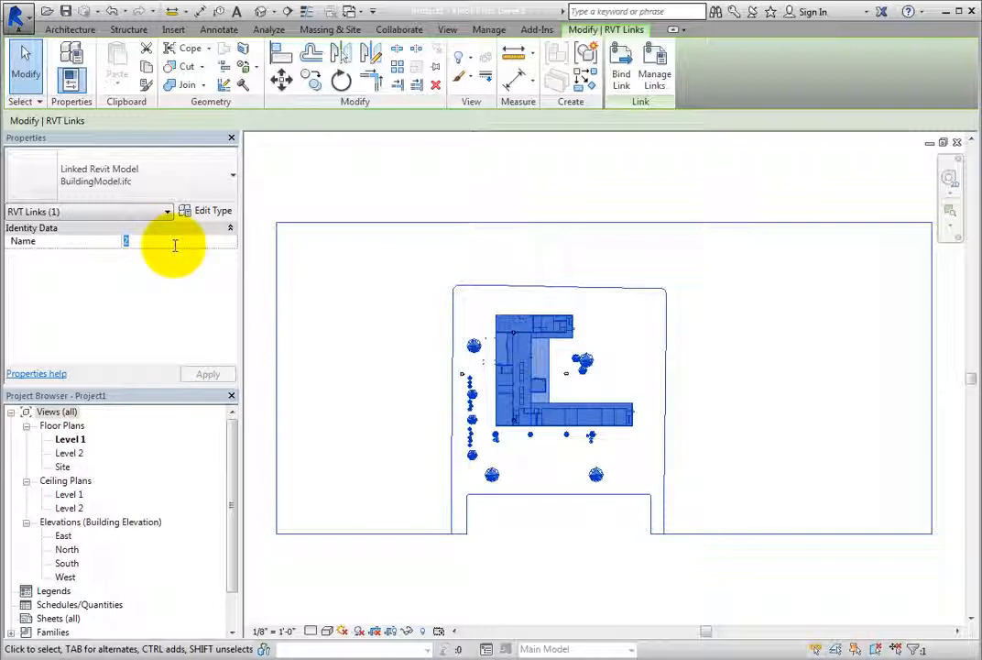
mouse_move(187, 271)
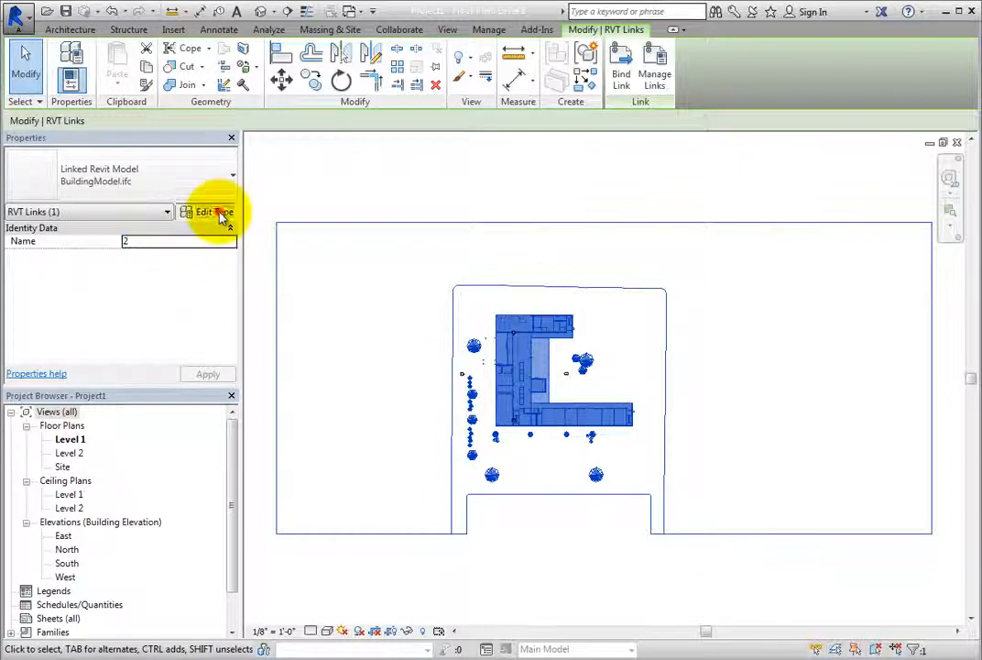
click(212, 212)
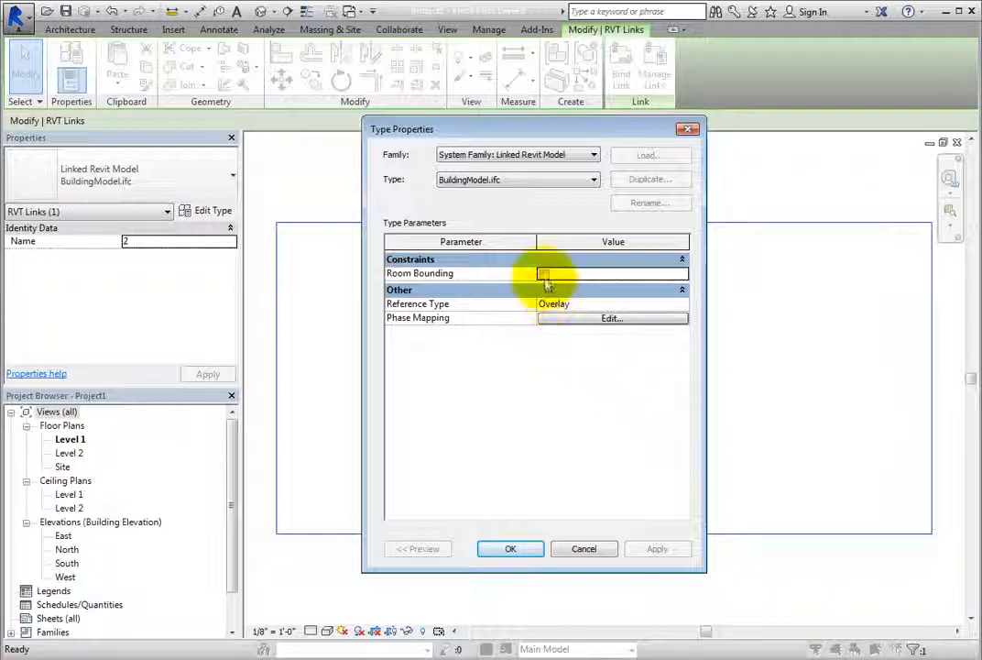
click(545, 273)
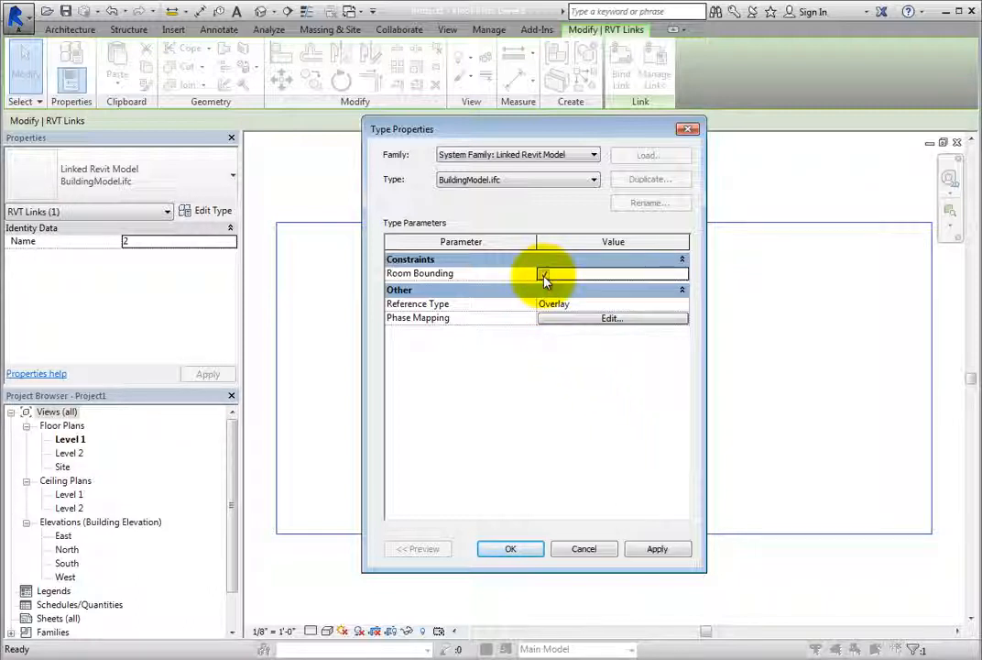
click(543, 273)
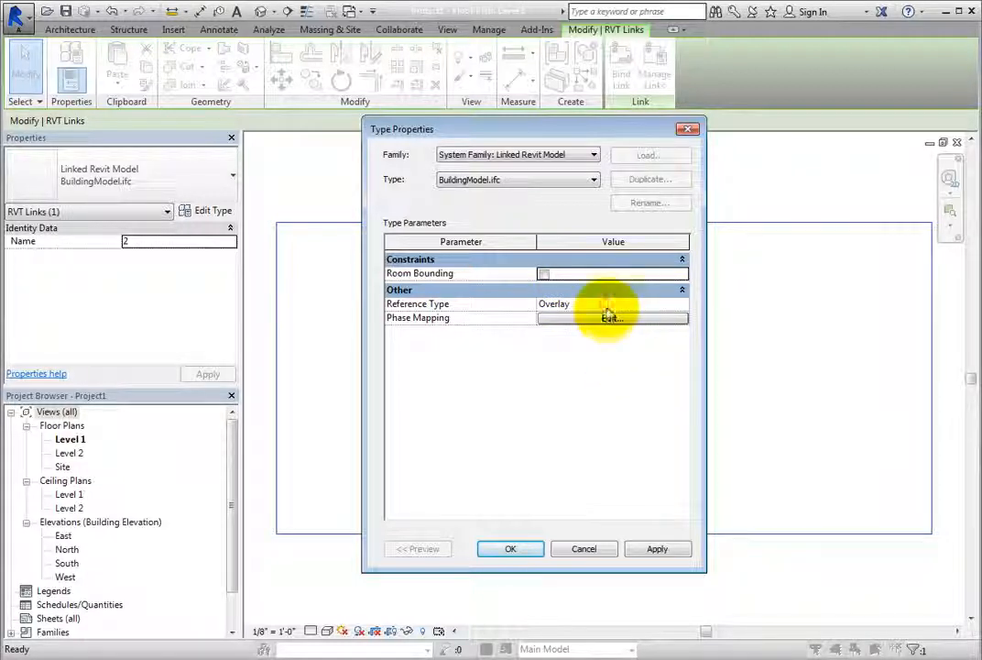
click(681, 304)
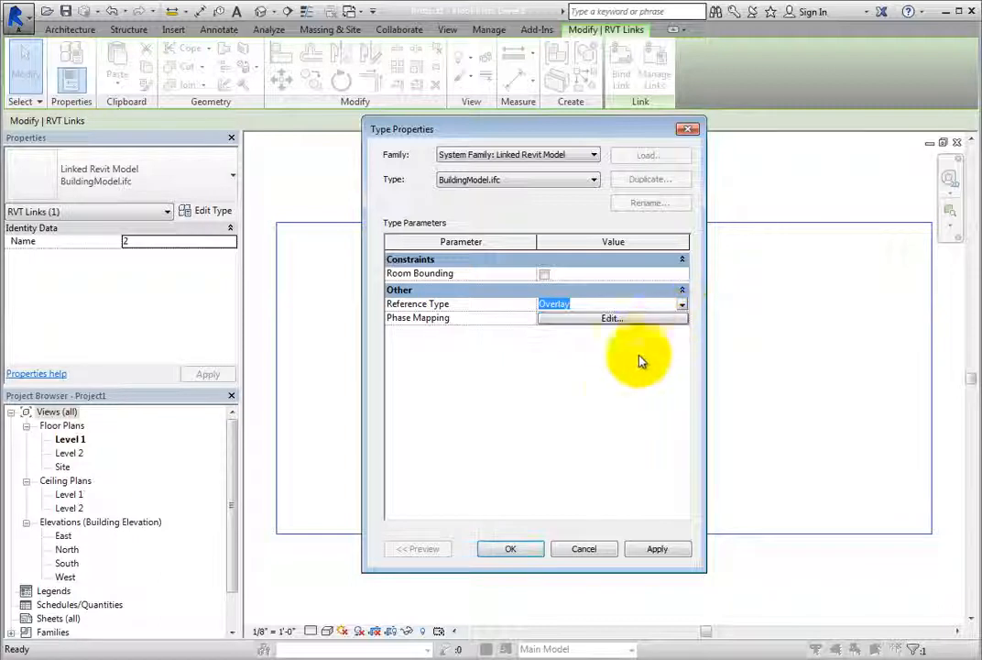
mouse_move(535, 550)
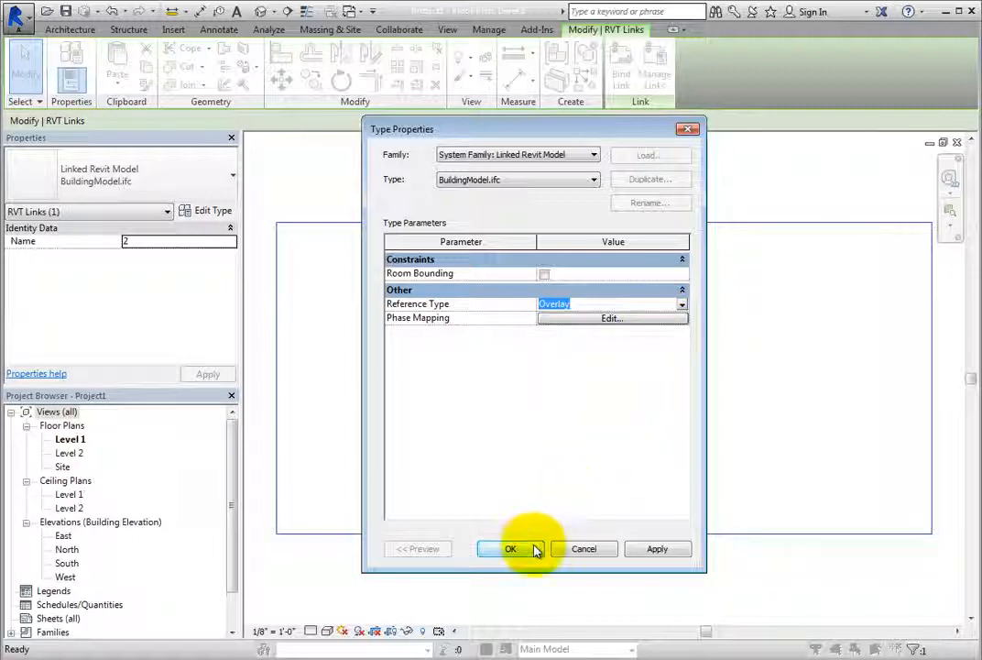
click(509, 548)
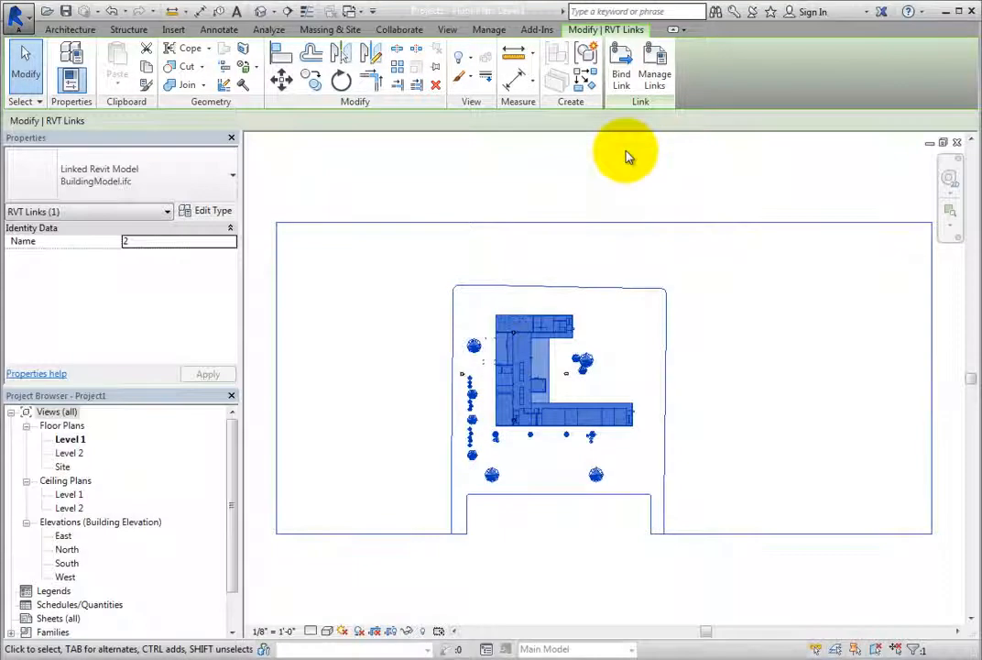
mouse_move(622, 66)
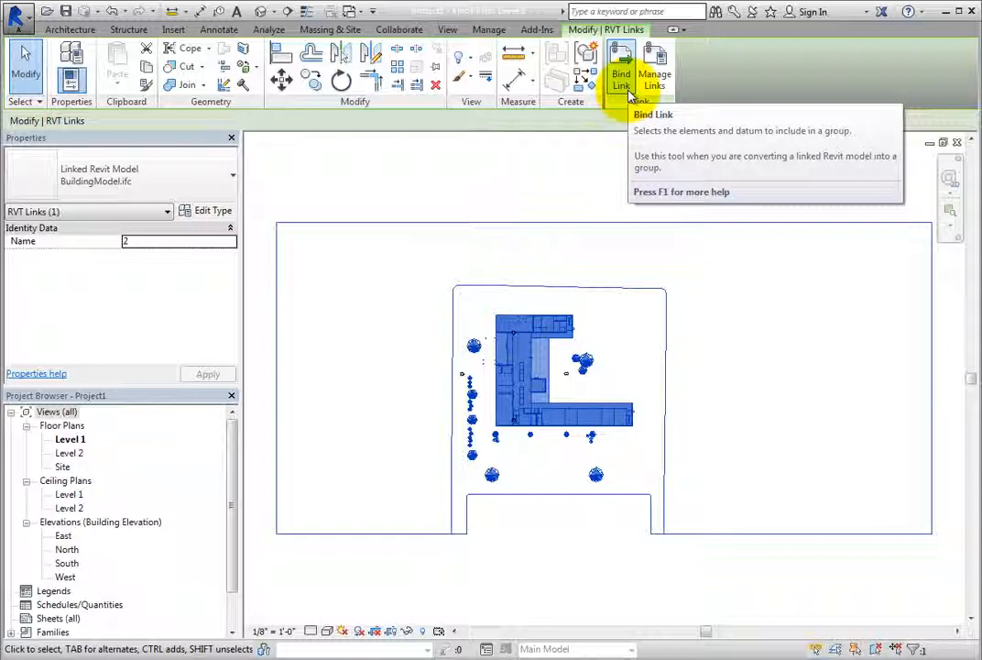
mouse_move(655, 70)
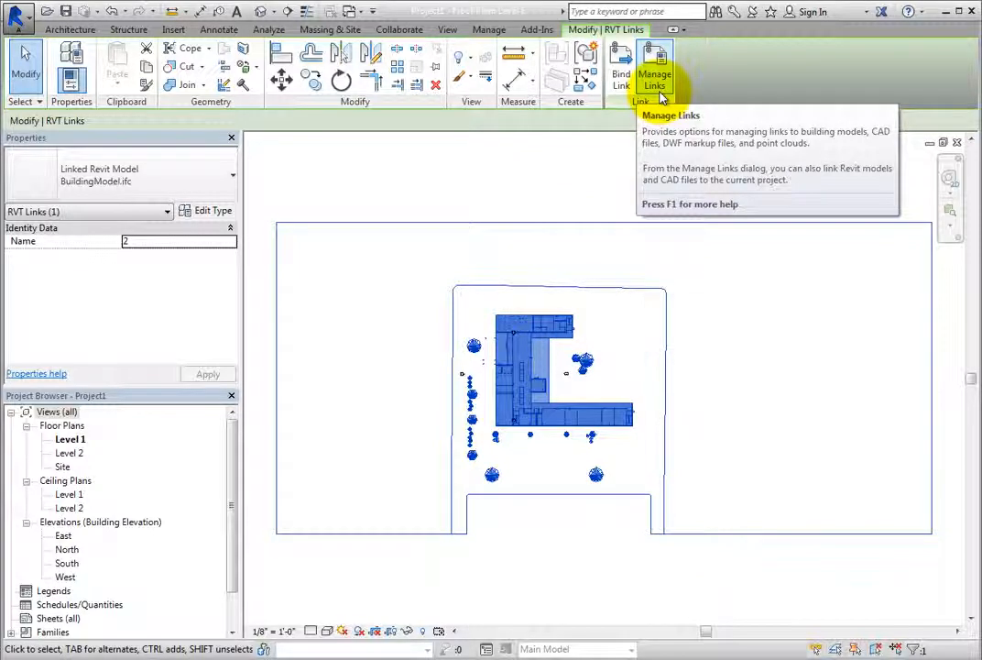
mouse_move(418, 136)
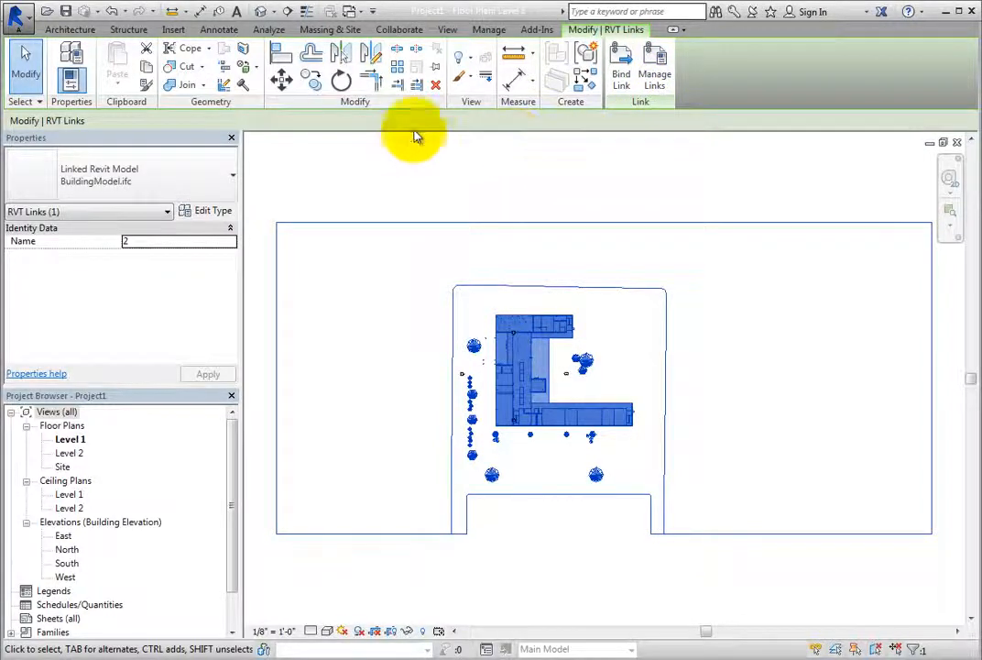
click(172, 29)
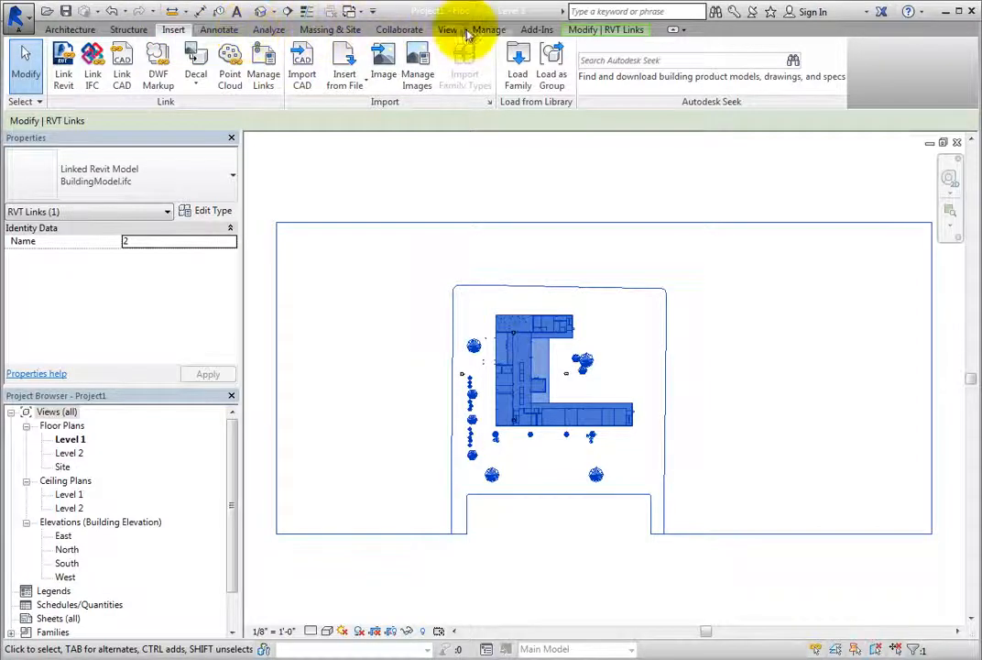
click(490, 29)
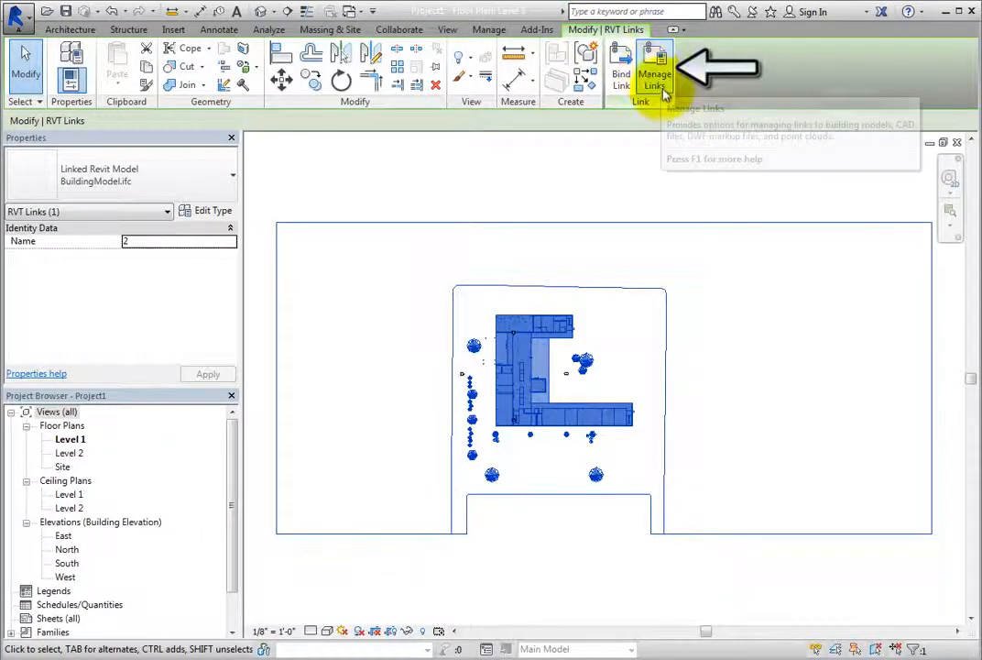
In Manage Links' IFC list, review BuildingModel.ifc's reference type and keep Overlay
click(654, 83)
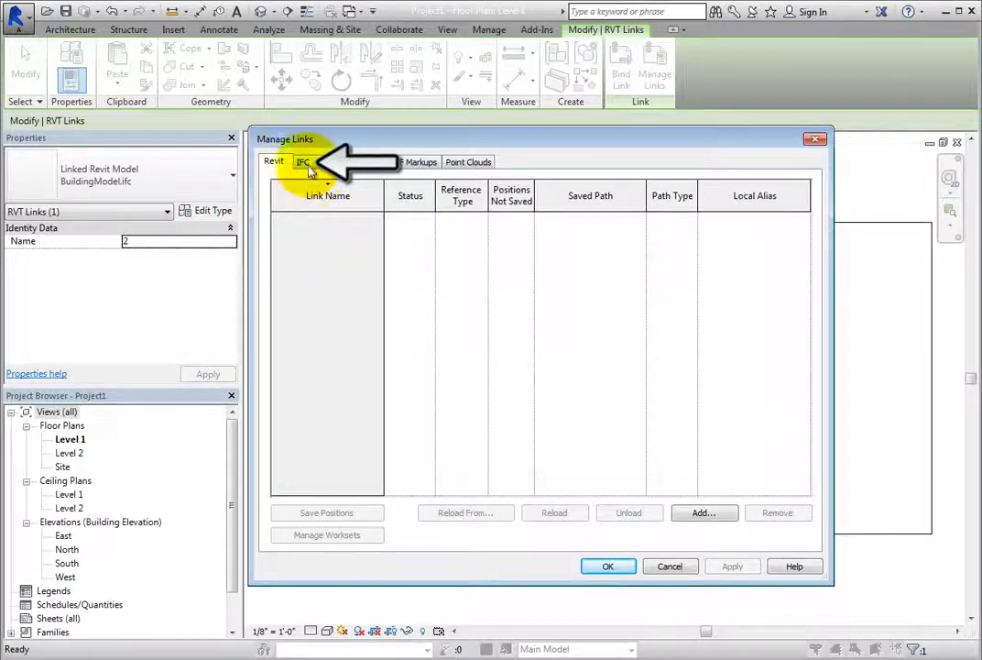
click(305, 161)
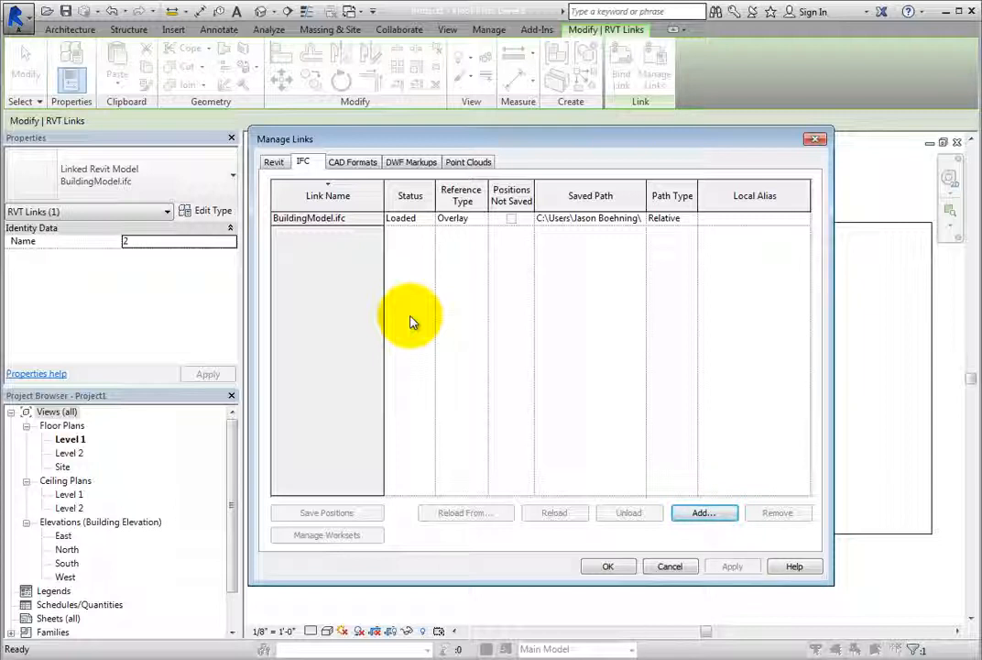
mouse_move(432, 279)
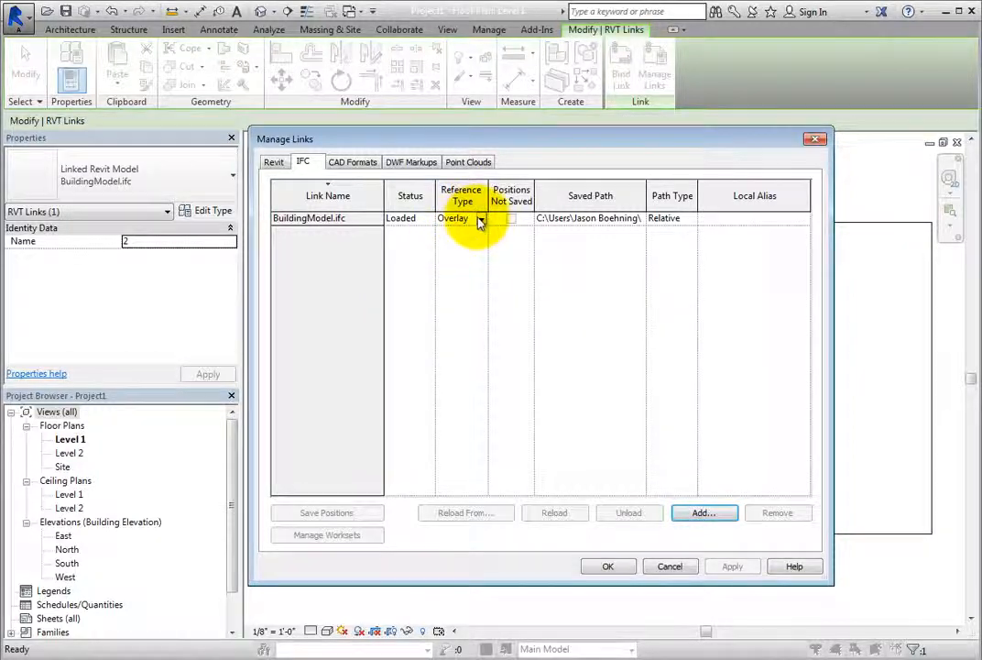
click(480, 218)
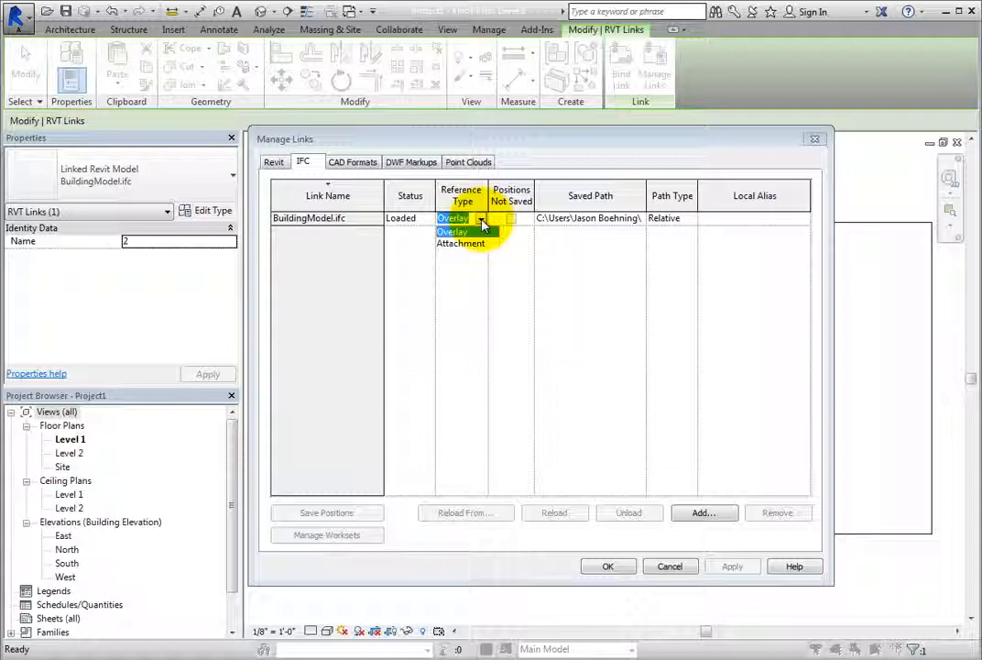
click(453, 218)
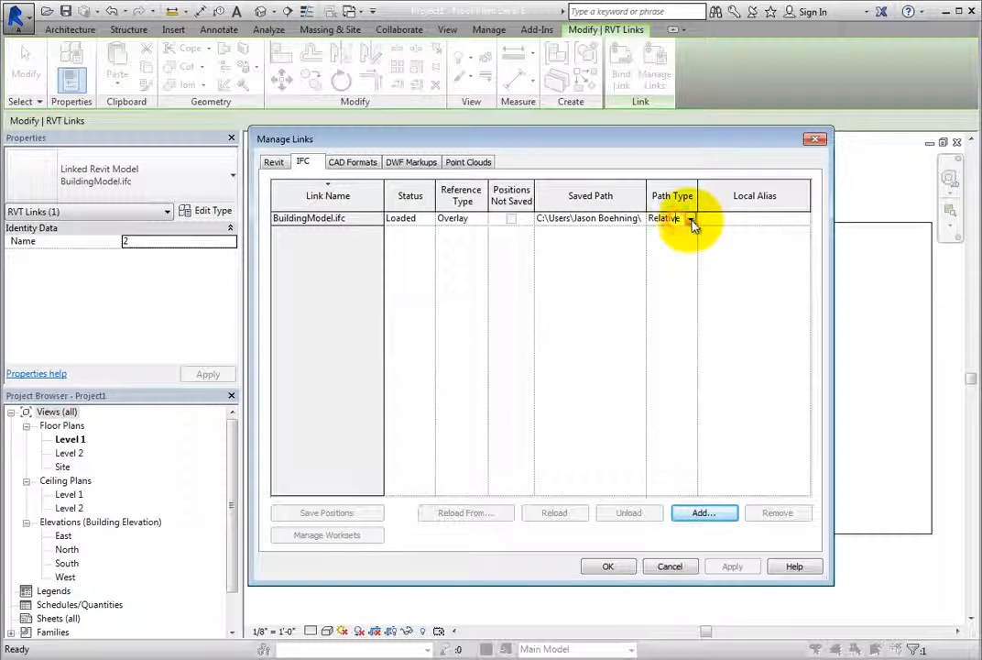
Review the BuildingModel.ifc path type, leaving it Relative
click(693, 218)
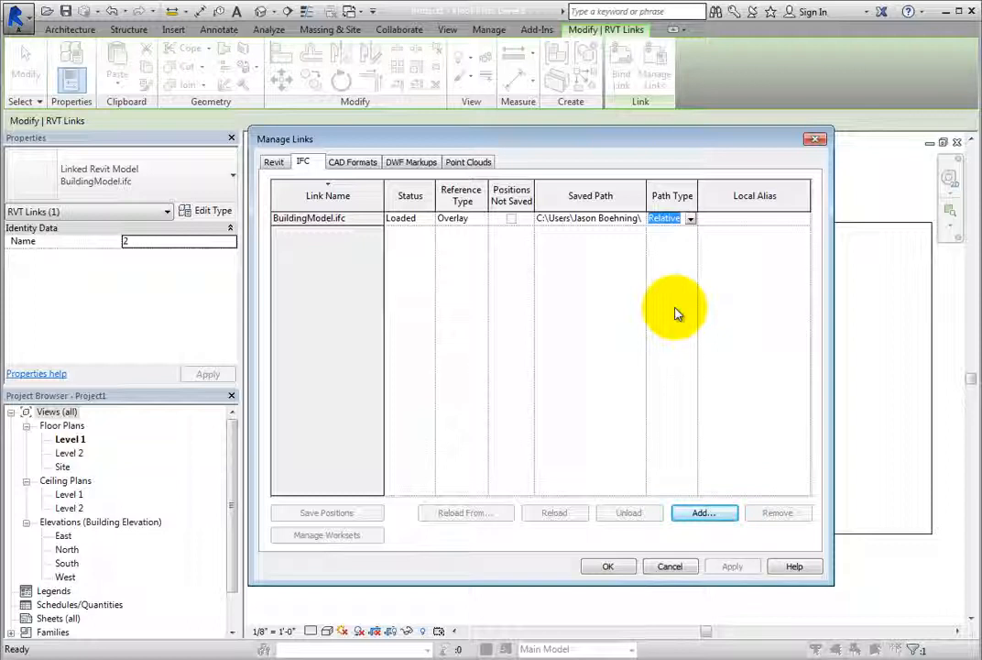
mouse_move(576, 315)
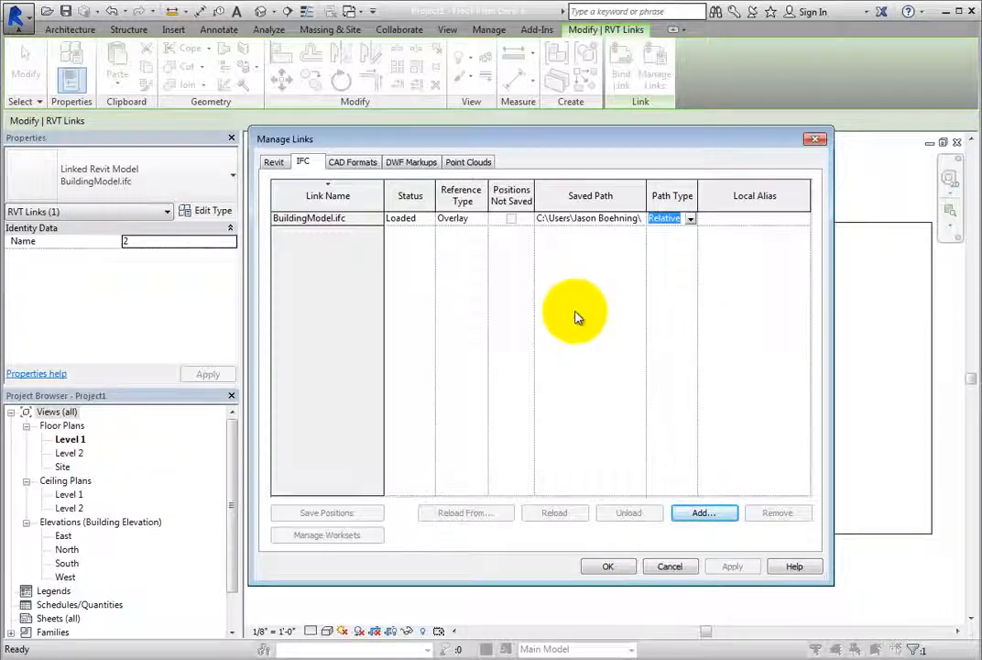
Select the BuildingModel.ifc row to enable Reload, Unload and Remove
click(308, 217)
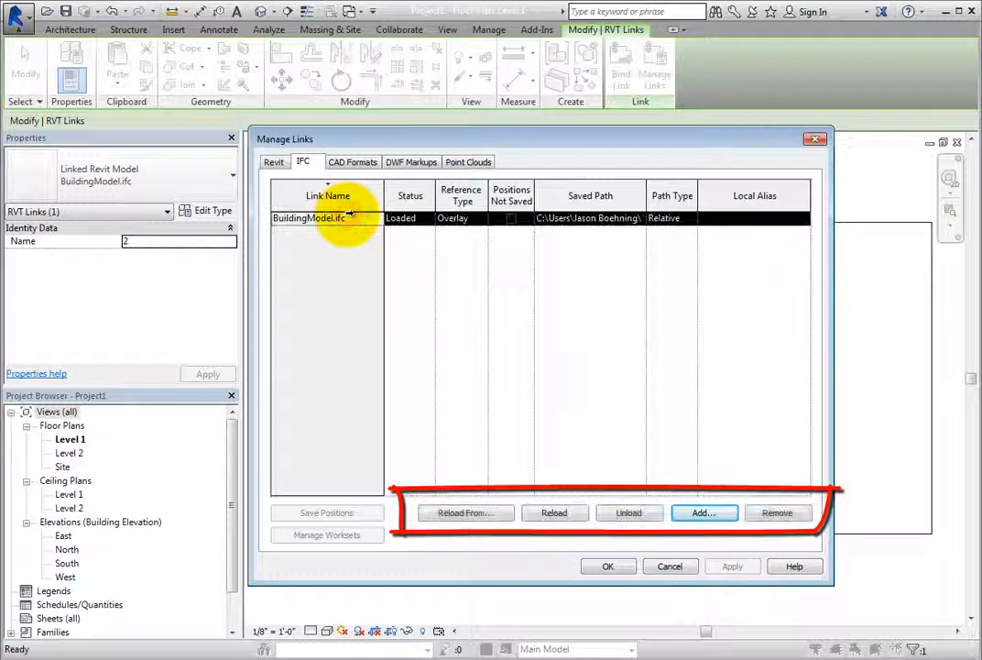
mouse_move(602, 407)
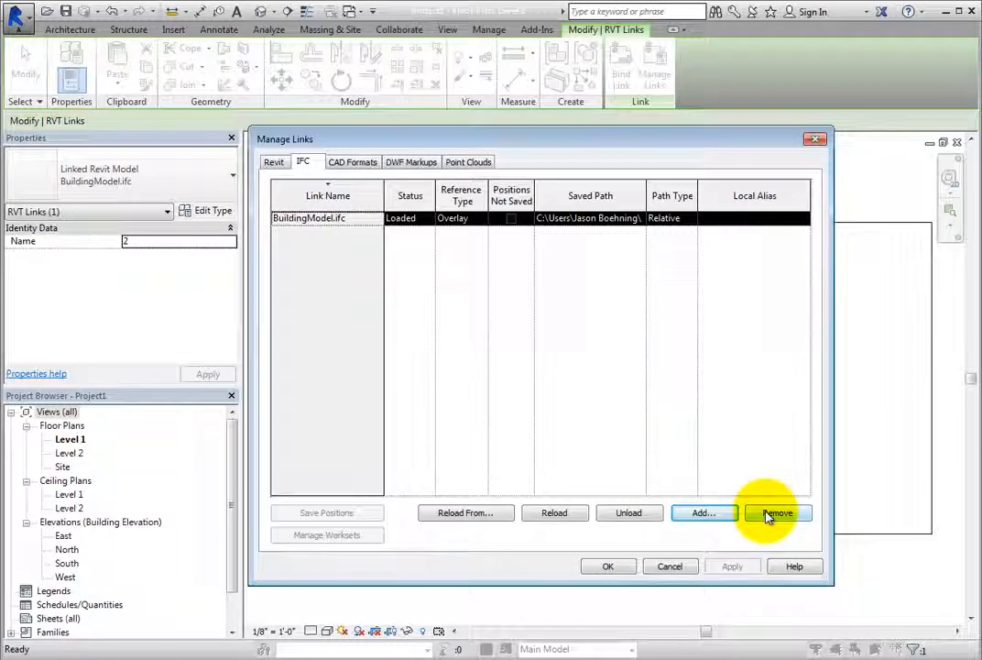
mouse_move(722, 546)
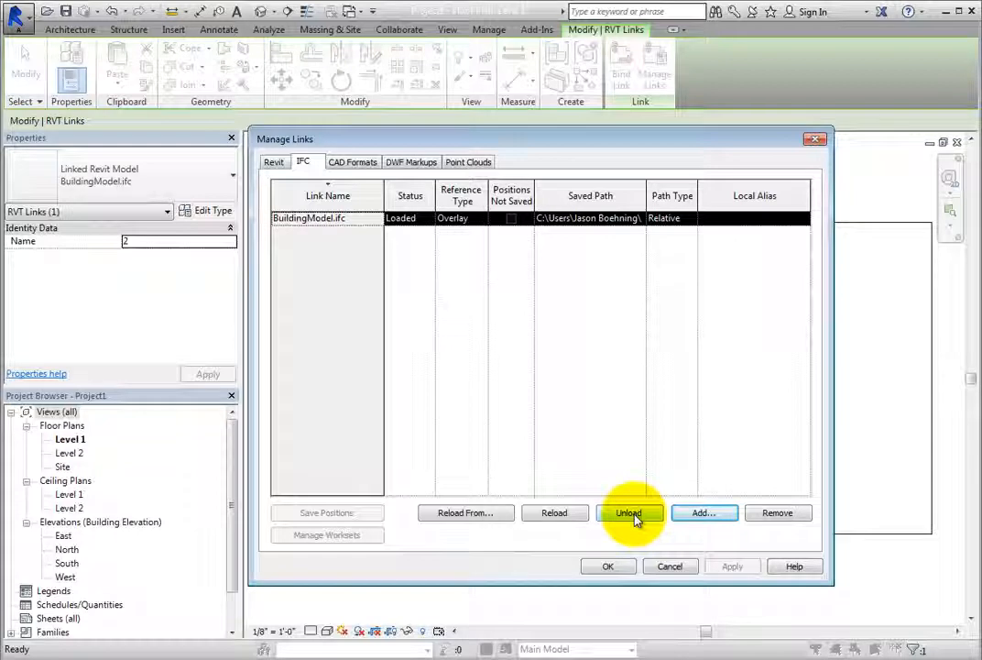
Unload BuildingModel.ifc, confirm the warning and close Manage Links
click(631, 513)
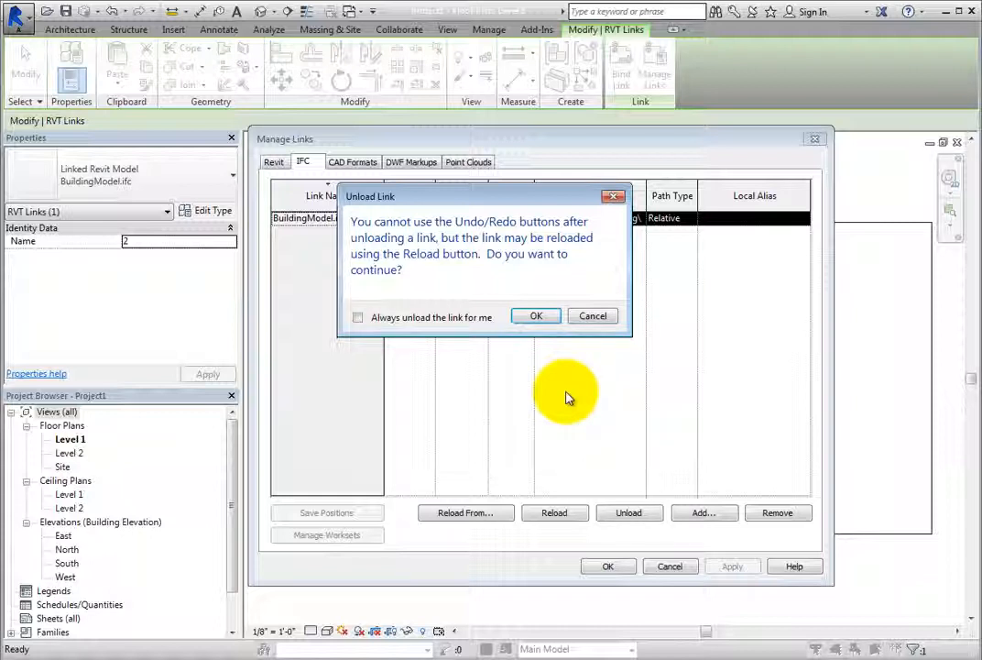
mouse_move(535, 315)
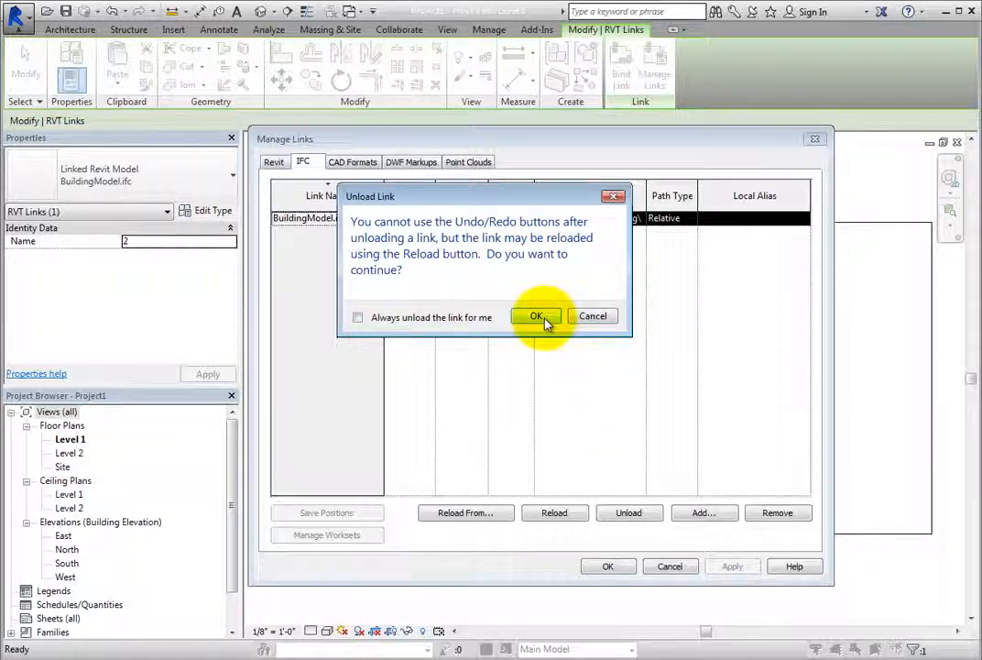
click(537, 315)
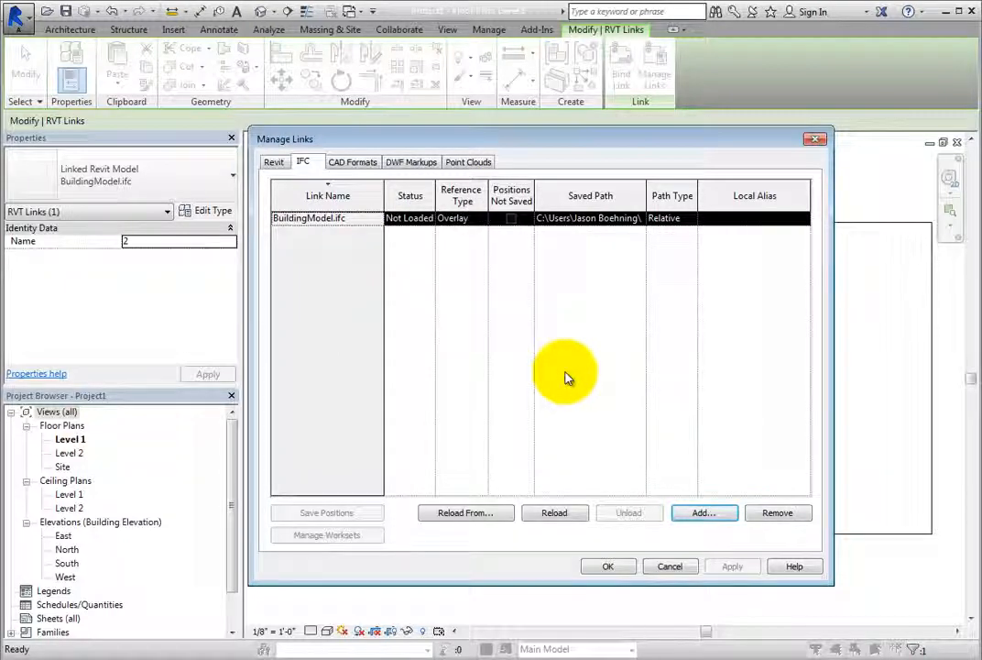
click(608, 564)
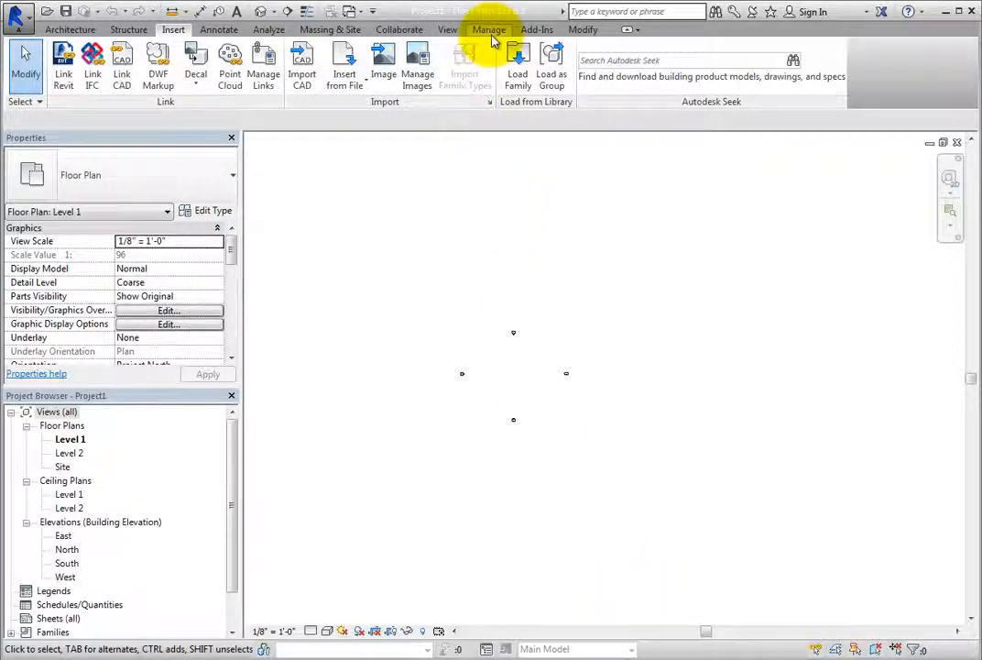
Reload BuildingModel.ifc from Manage Links' IFC list so its status returns to Loaded
click(490, 30)
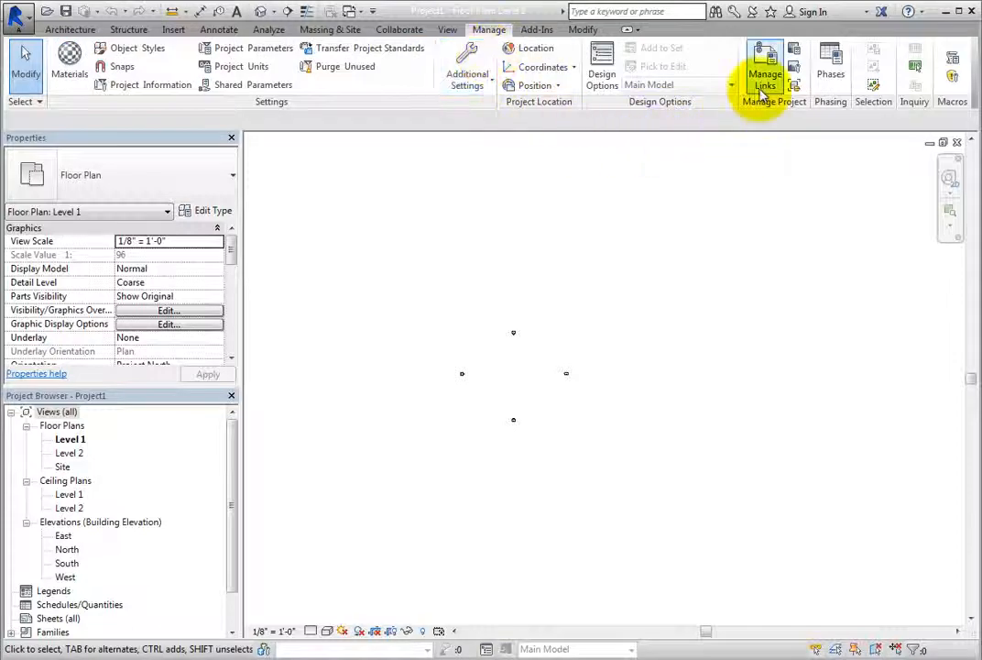
click(766, 73)
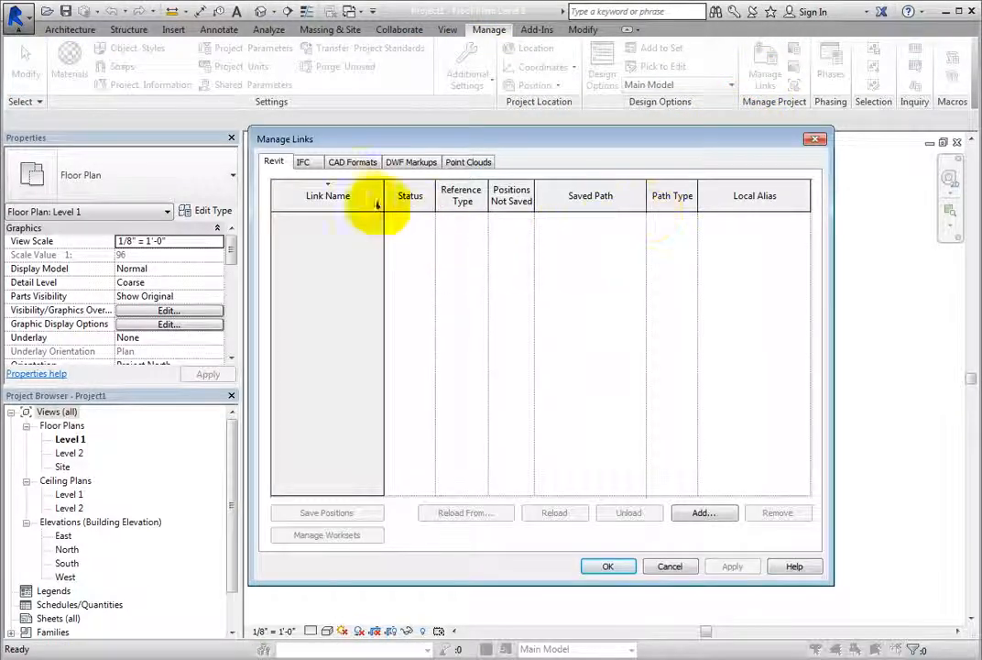
click(303, 162)
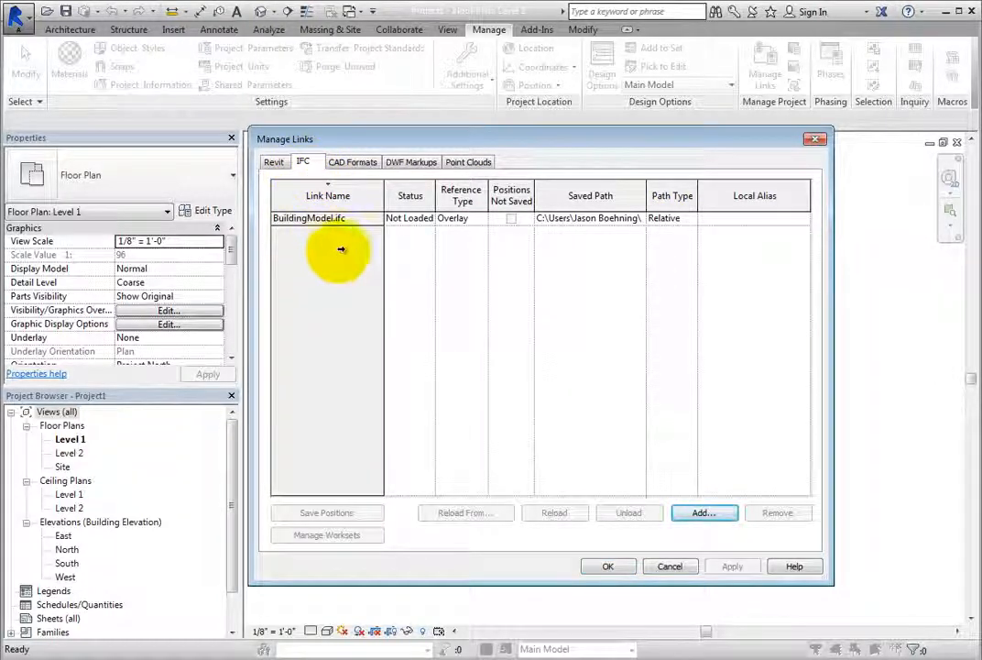
click(308, 217)
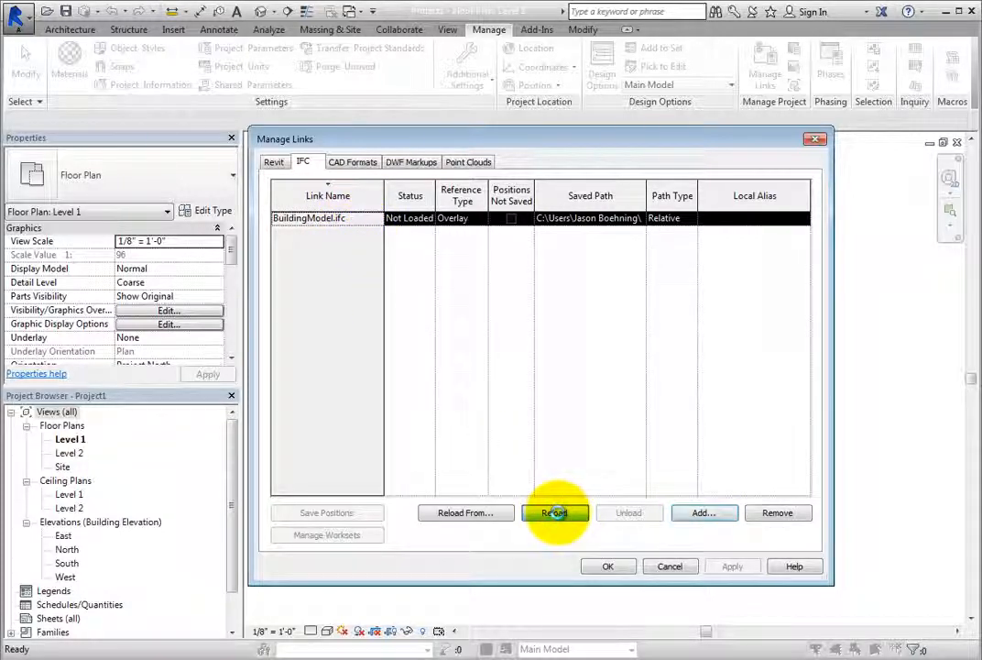
click(554, 513)
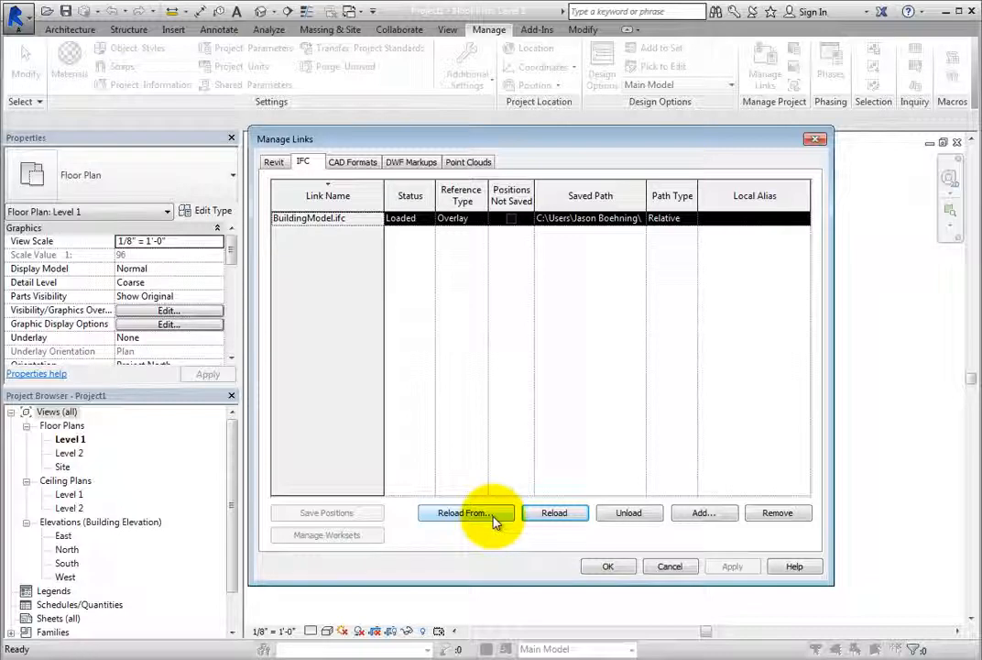
Reload the link from file, choosing BuildingModel.ifc again
click(465, 513)
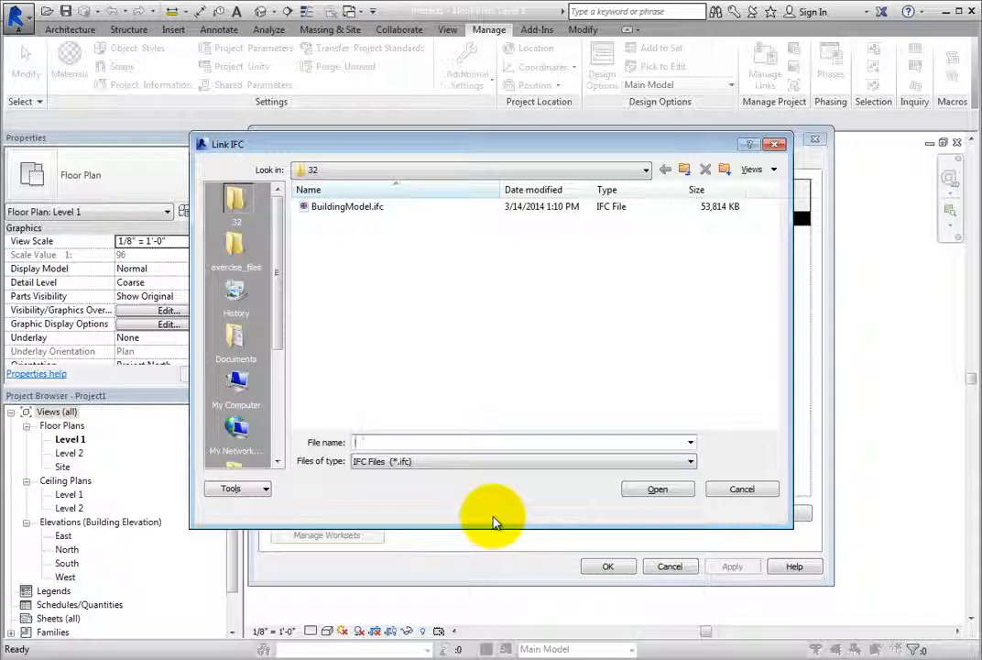
click(349, 205)
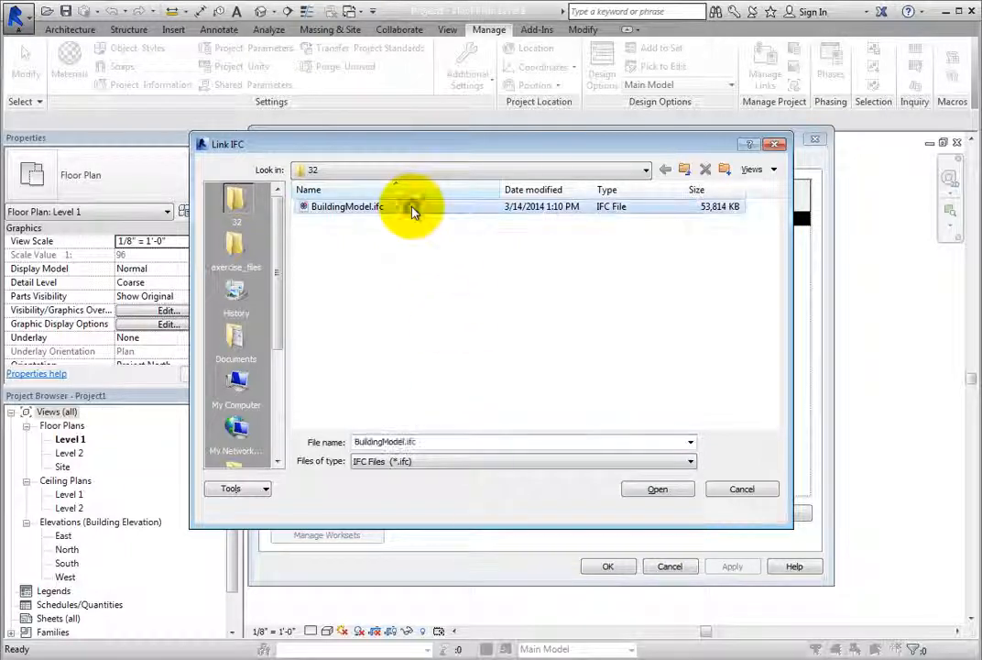
mouse_move(462, 328)
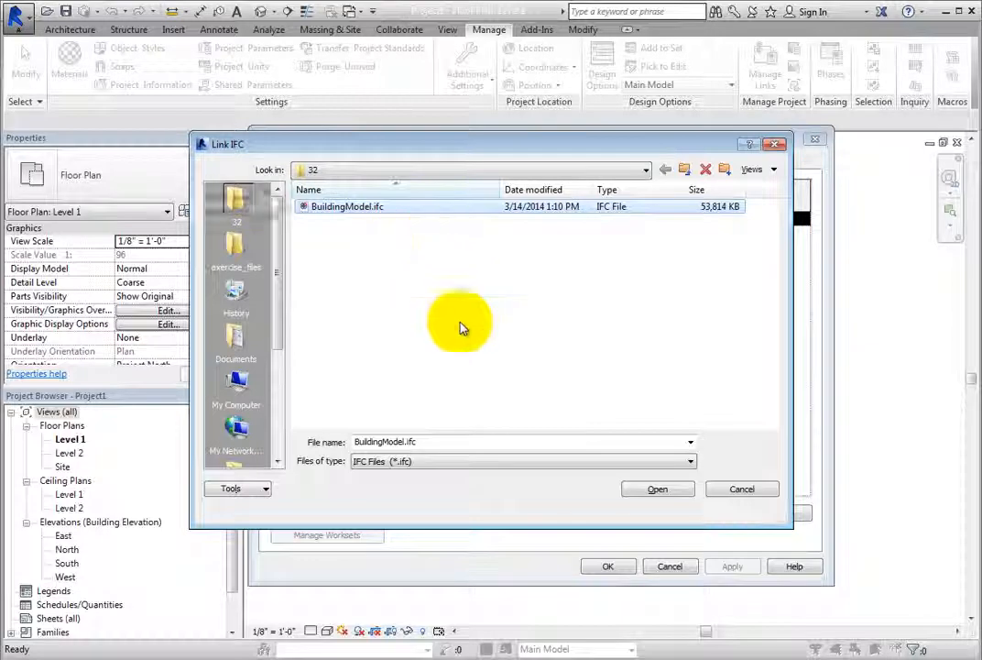
mouse_move(569, 488)
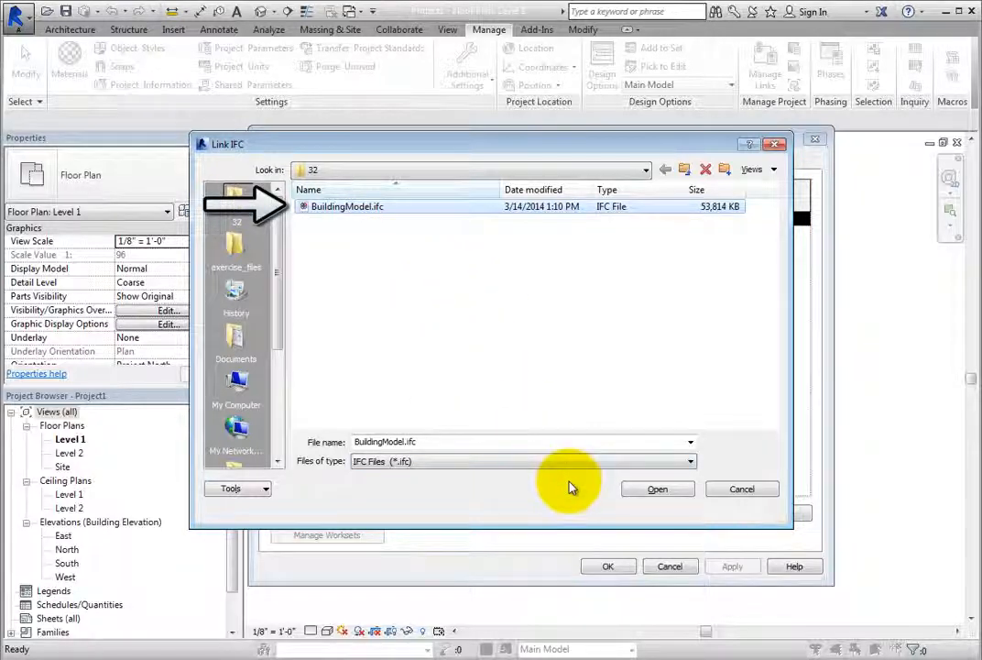
click(656, 488)
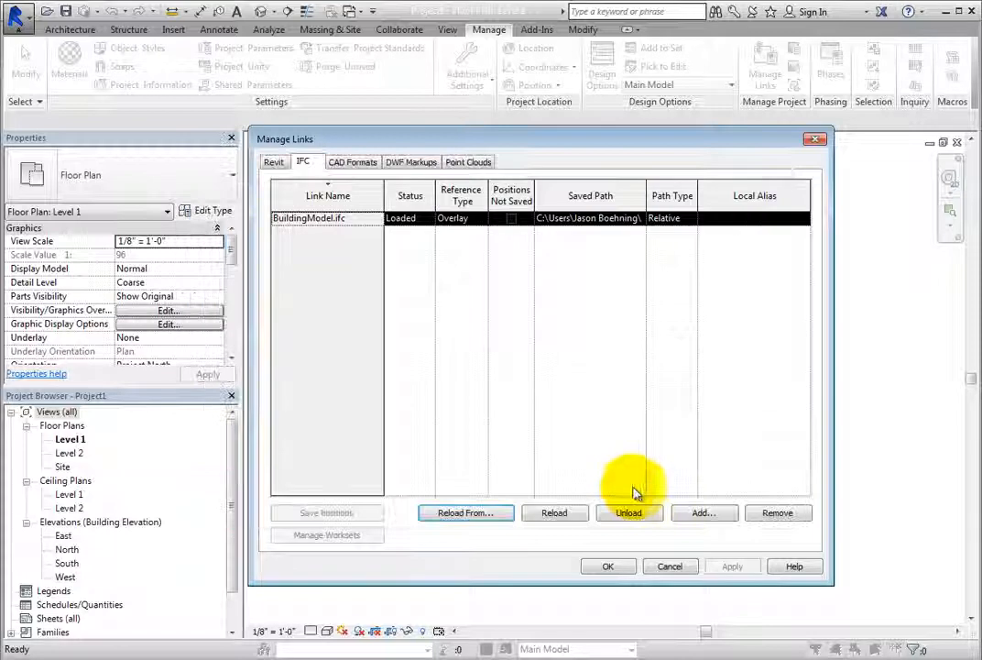
mouse_move(531, 467)
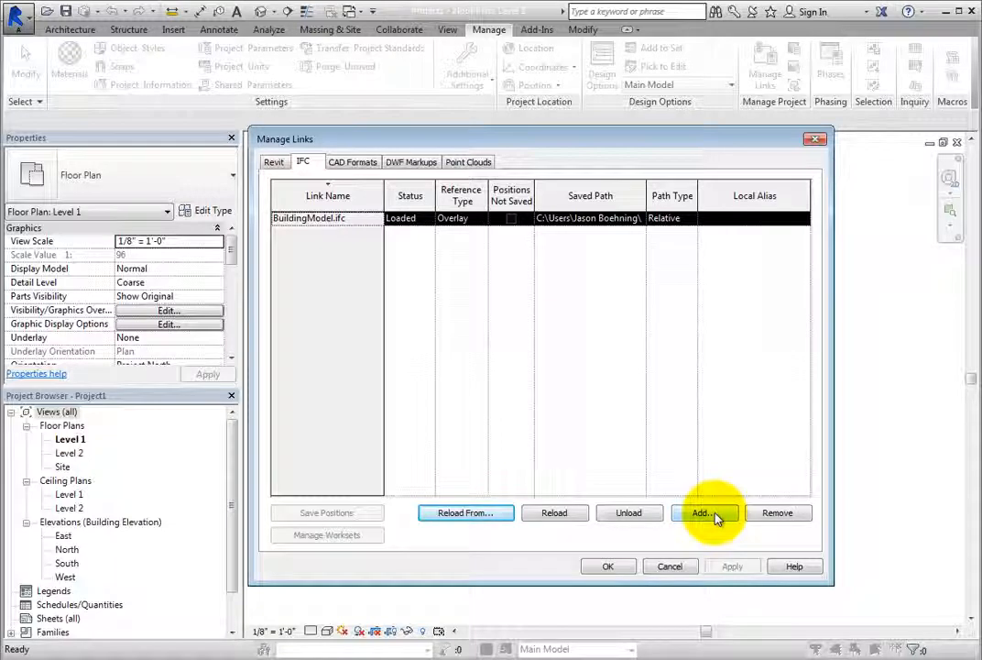
Start adding another IFC link, cancel it, and accept Manage Links to show BuildingModel.ifc on Level 1
click(702, 513)
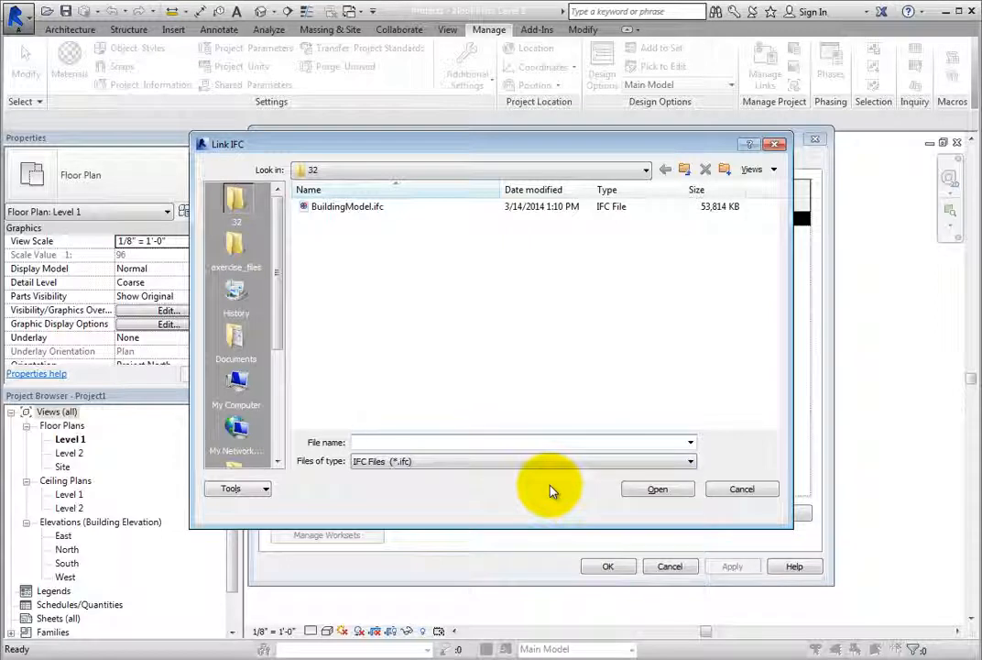
mouse_move(741, 493)
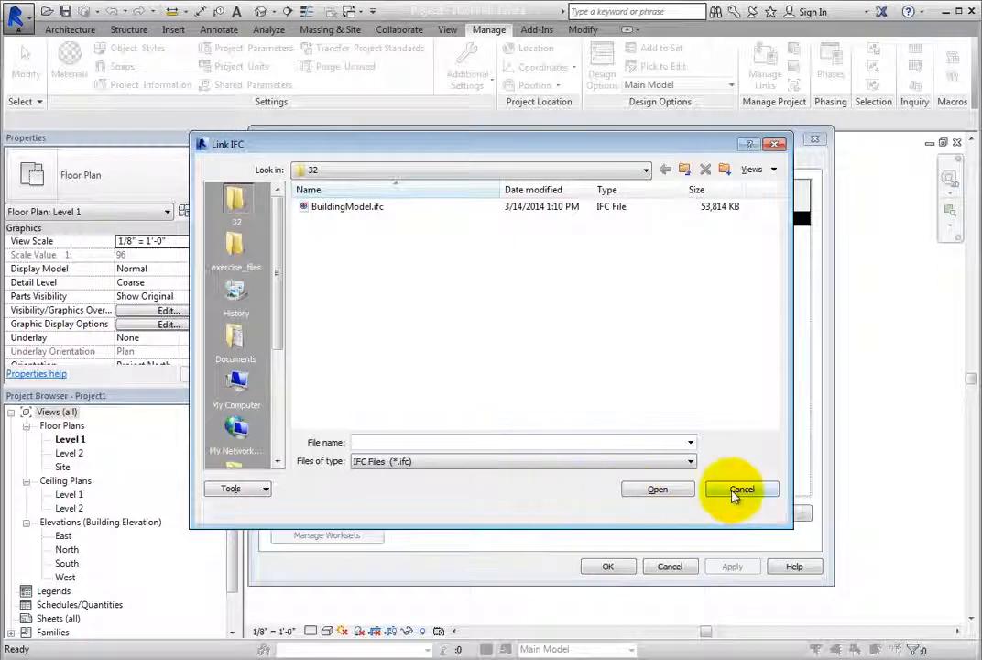
click(742, 487)
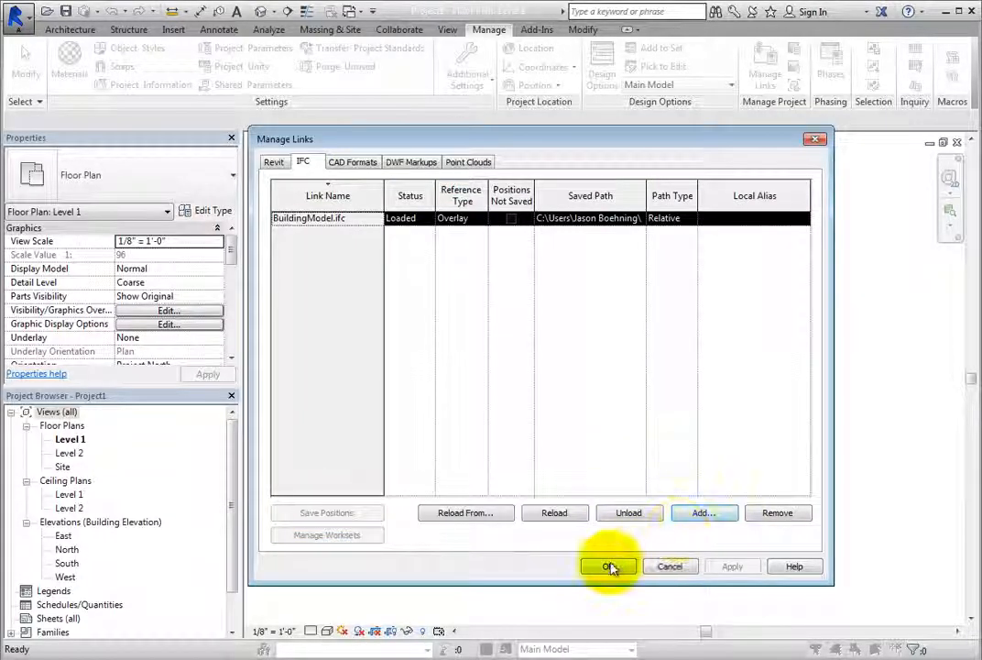
click(609, 564)
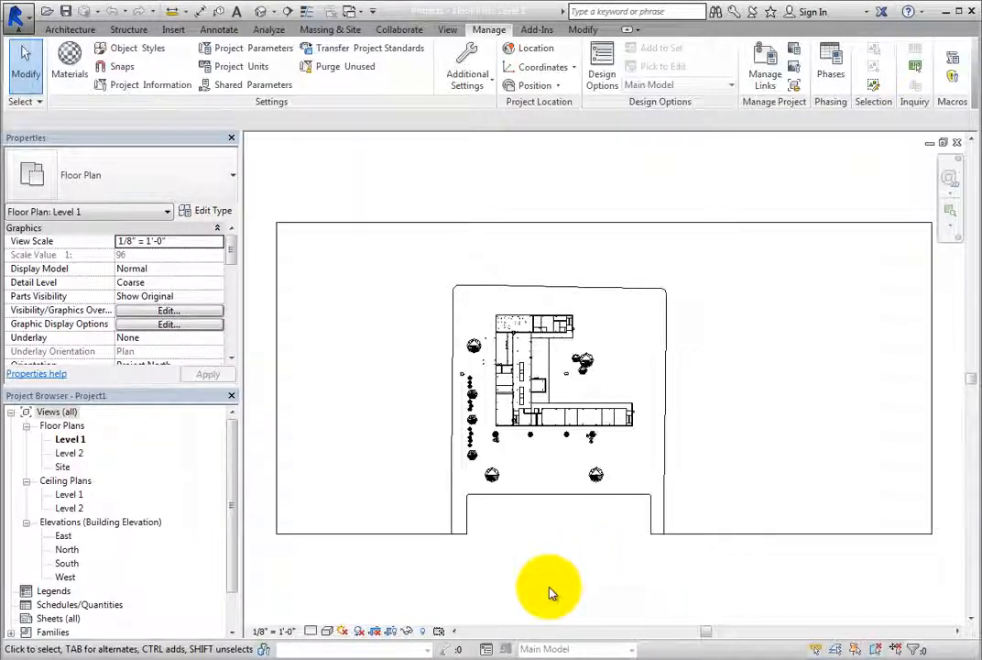